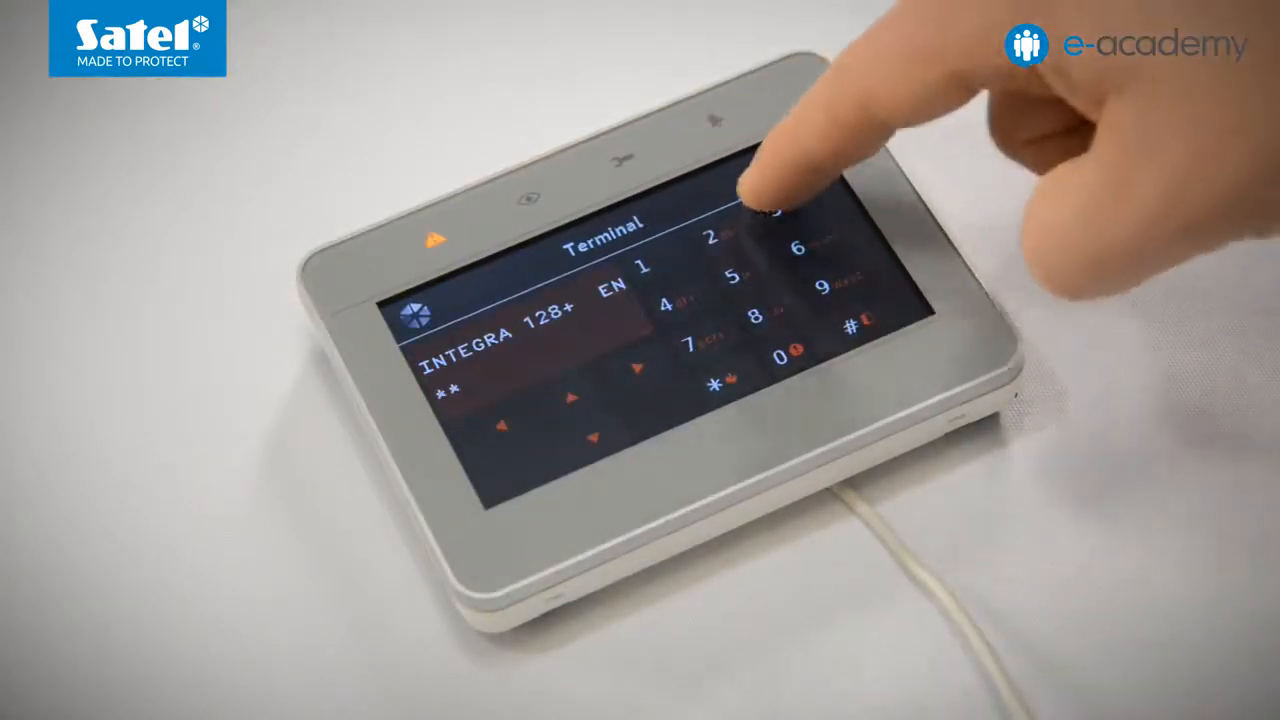
- Enter the service code on the INTEGRA 128+ terminal to start the DLOADX downloading function
{"action": "left_click", "coordinate": [780, 216]}
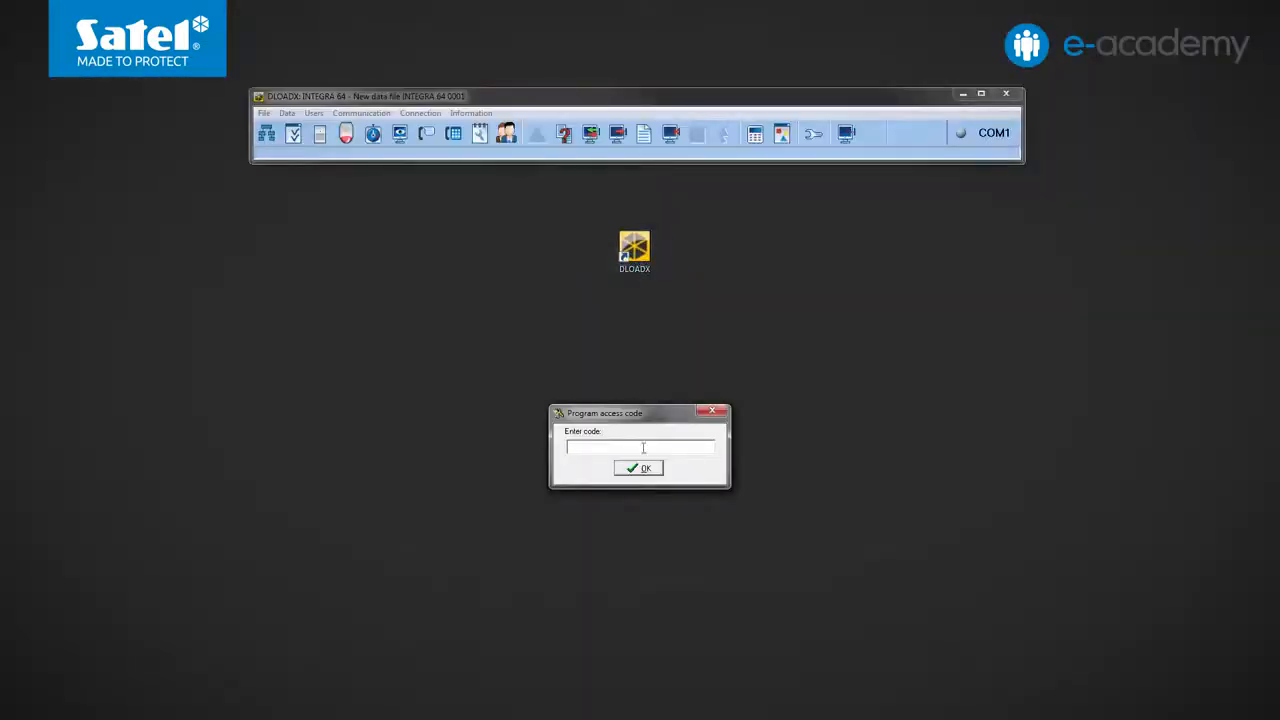
- Confirm the access code and connection, then create a new system by reading the panel's data
{"action": "left_click", "coordinate": [640, 468]}
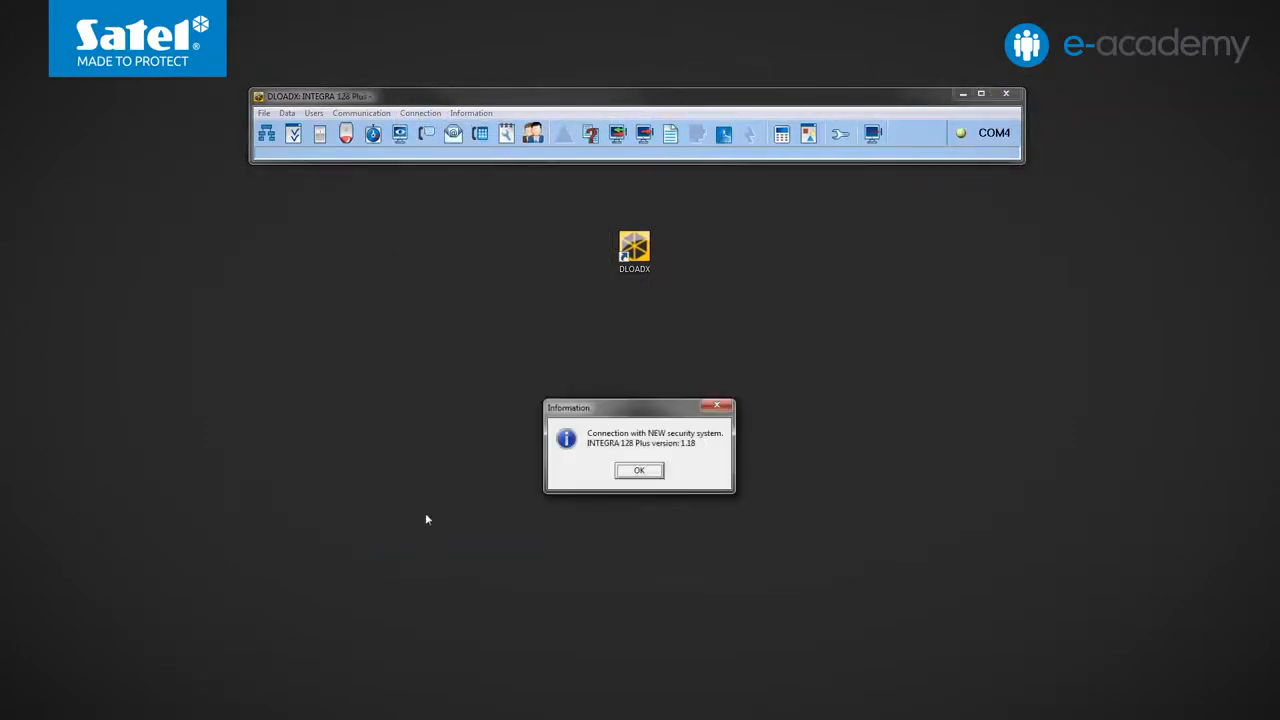
{"action": "left_click", "coordinate": [640, 470]}
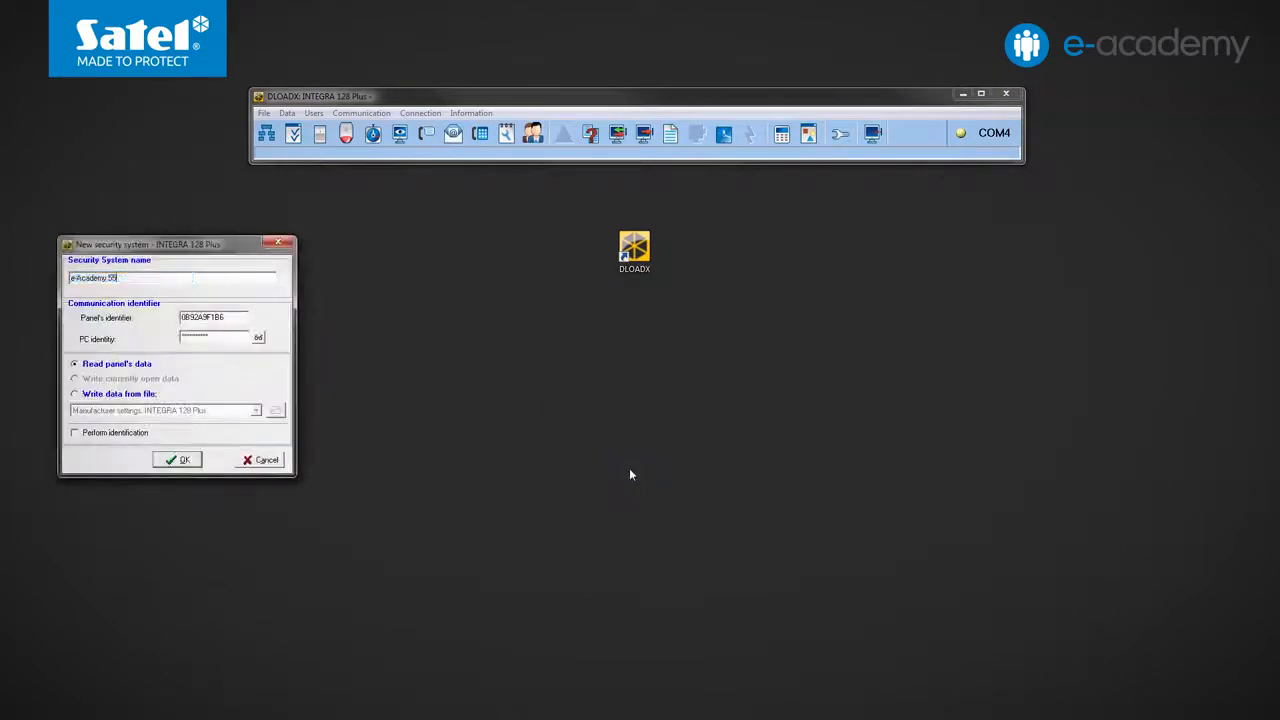
{"action": "left_click", "coordinate": [176, 458]}
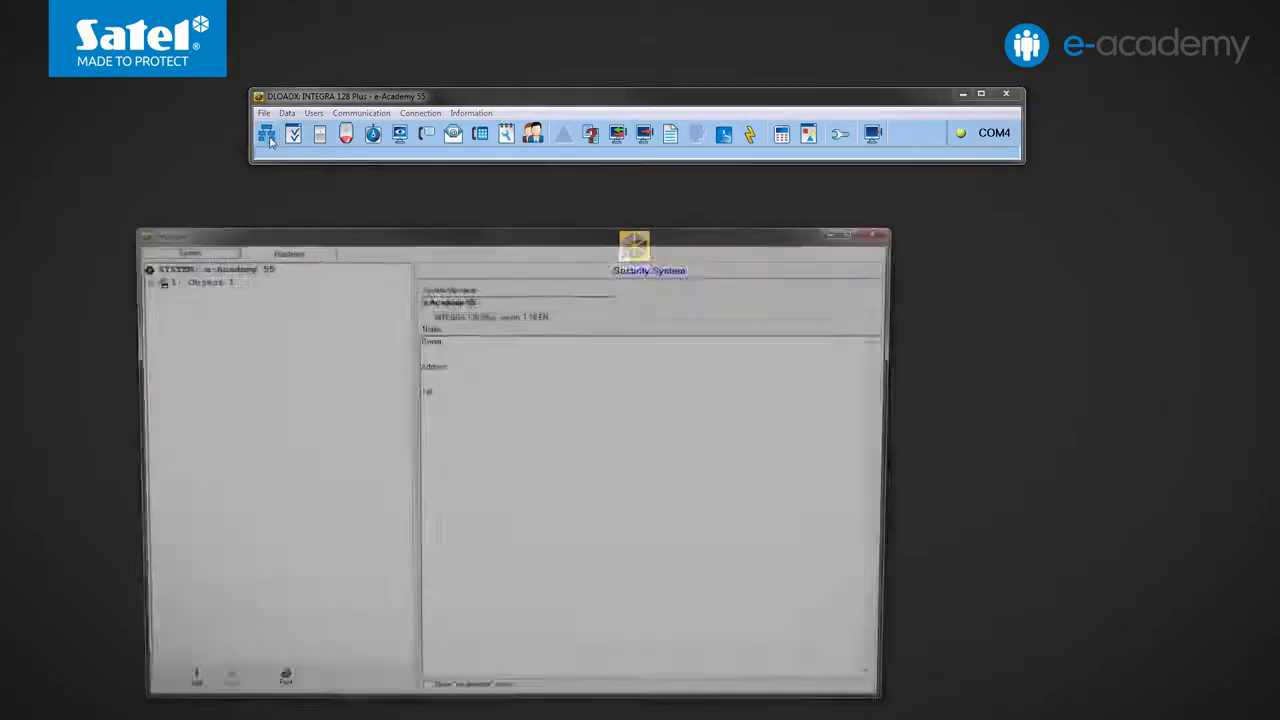
- Run keypad identification from the Hardware structure so INT-TSG and ETHM-GSM are listed
{"action": "left_click", "coordinate": [282, 250]}
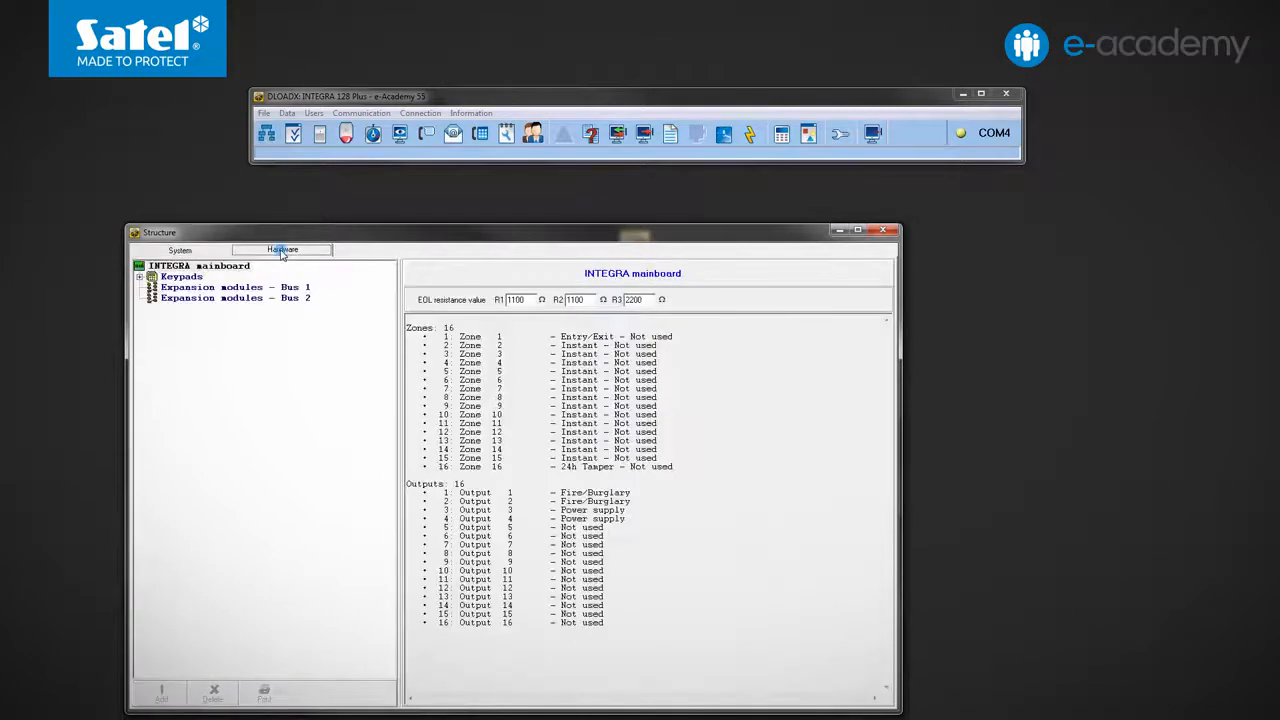
{"action": "left_click", "coordinate": [144, 276]}
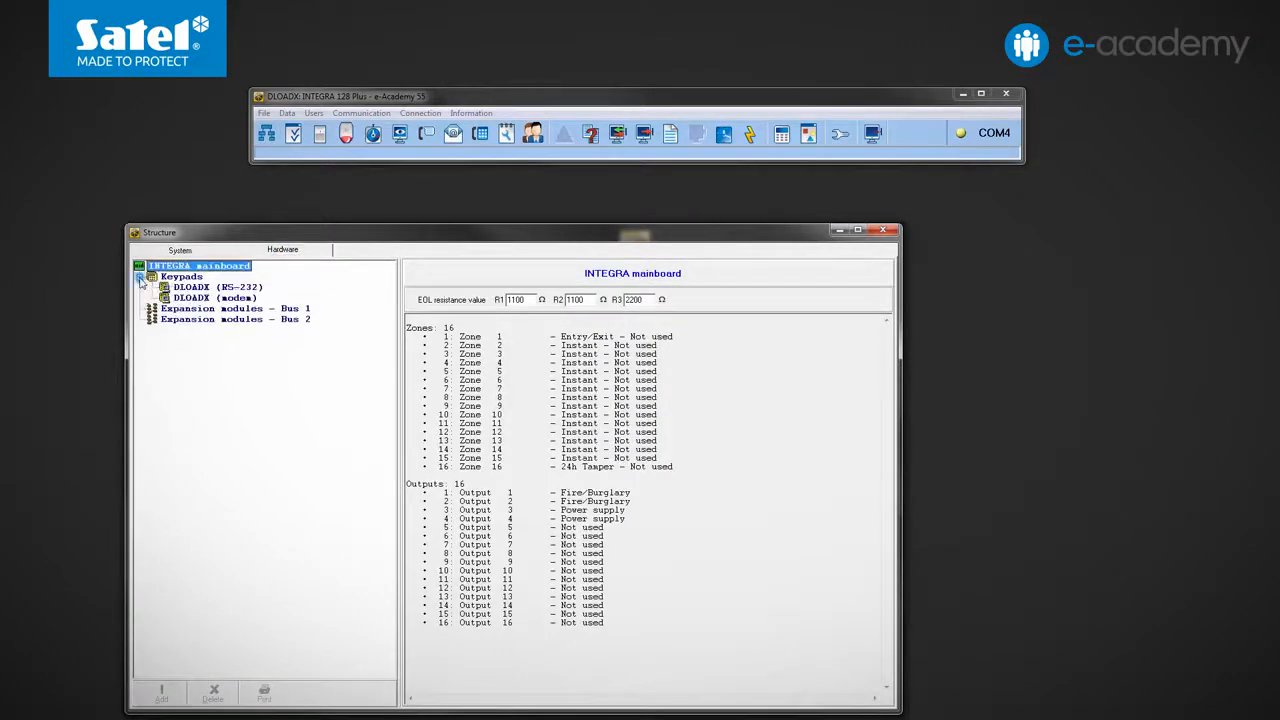
{"action": "left_click", "coordinate": [180, 276]}
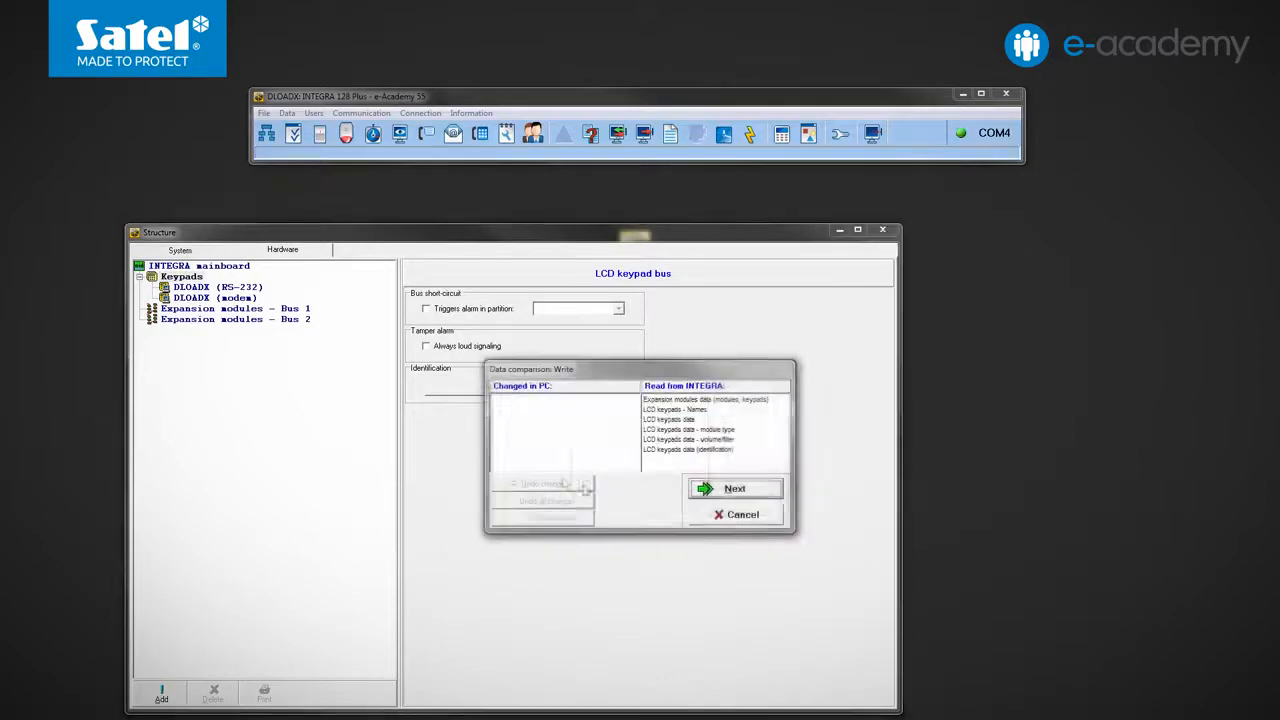
{"action": "left_click", "coordinate": [734, 488]}
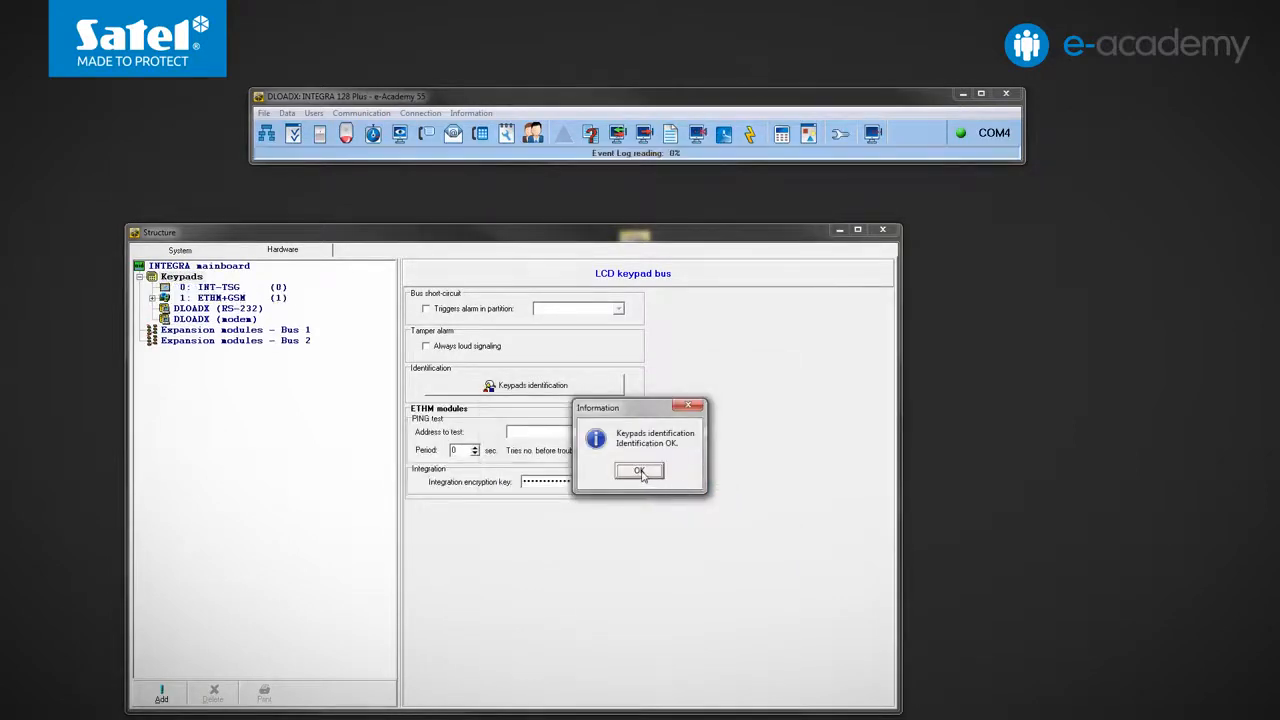
{"action": "left_click", "coordinate": [640, 472]}
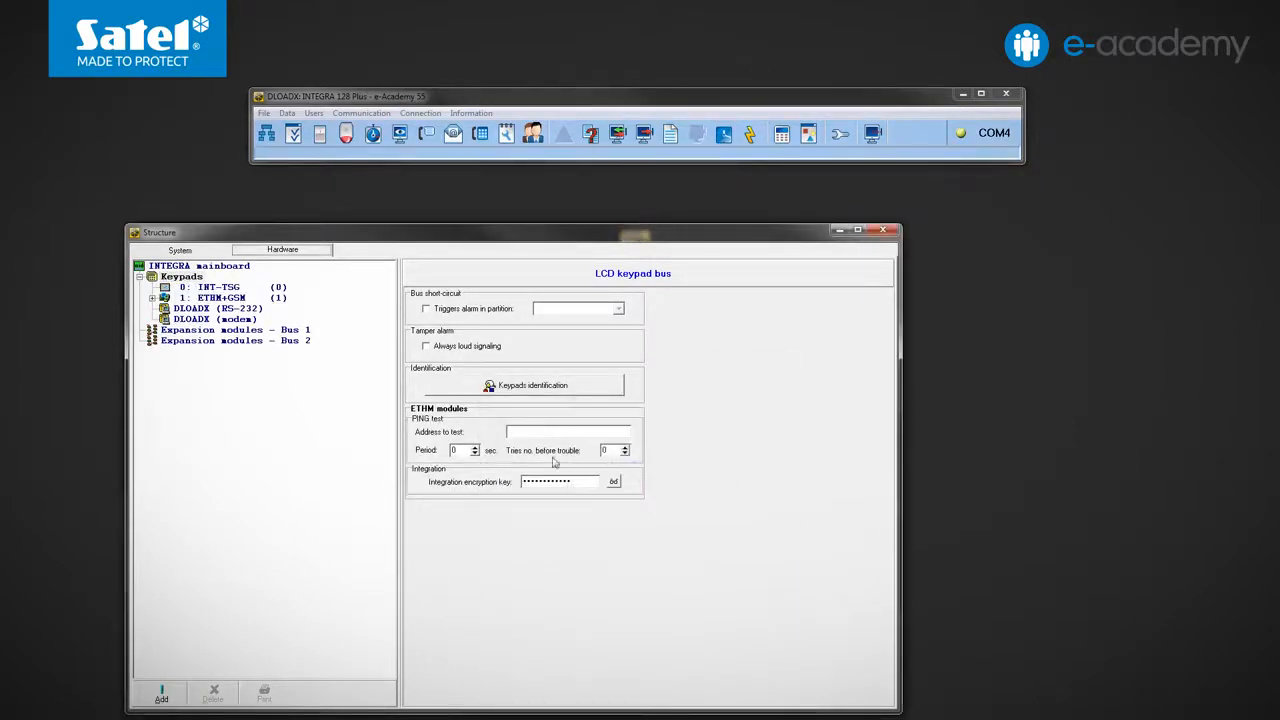
- Select the ETHM+GSM module in the hardware structure
{"action": "left_click", "coordinate": [216, 298]}
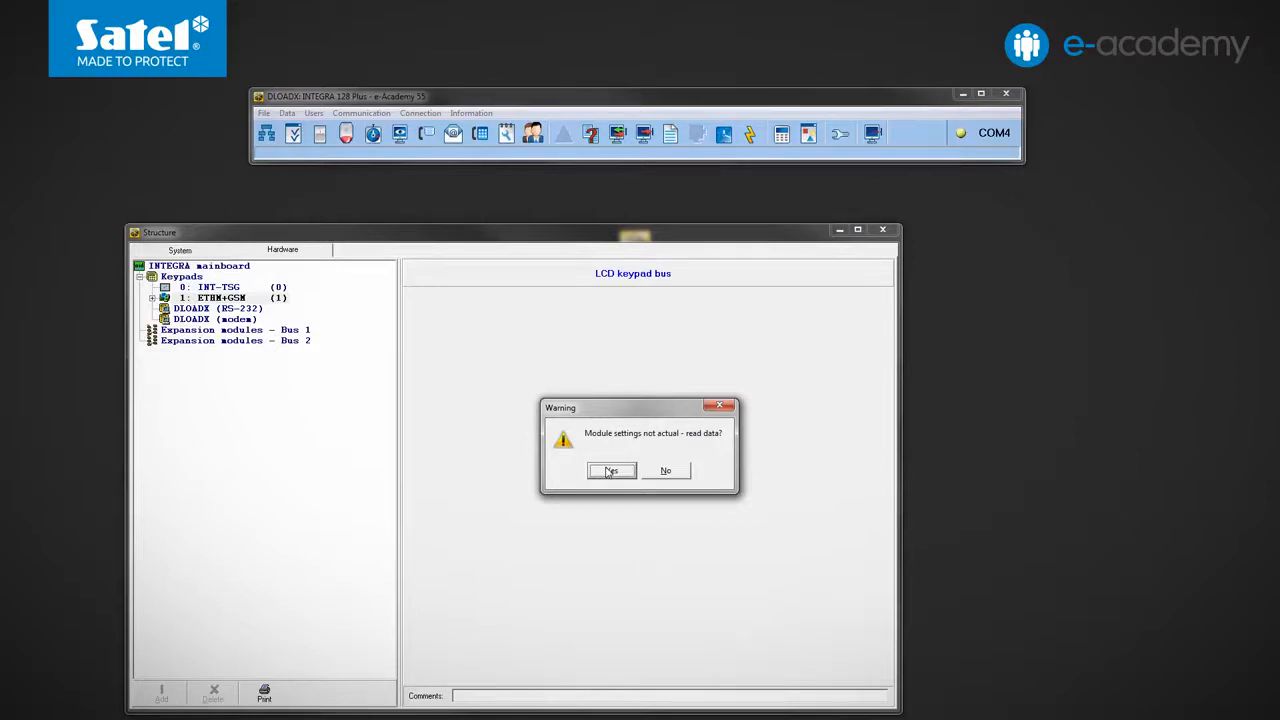
- Read the module data, set GPRS APN and SMS centre numbers for SIM 1 and SIM 2, and write them
{"action": "left_click", "coordinate": [612, 470]}
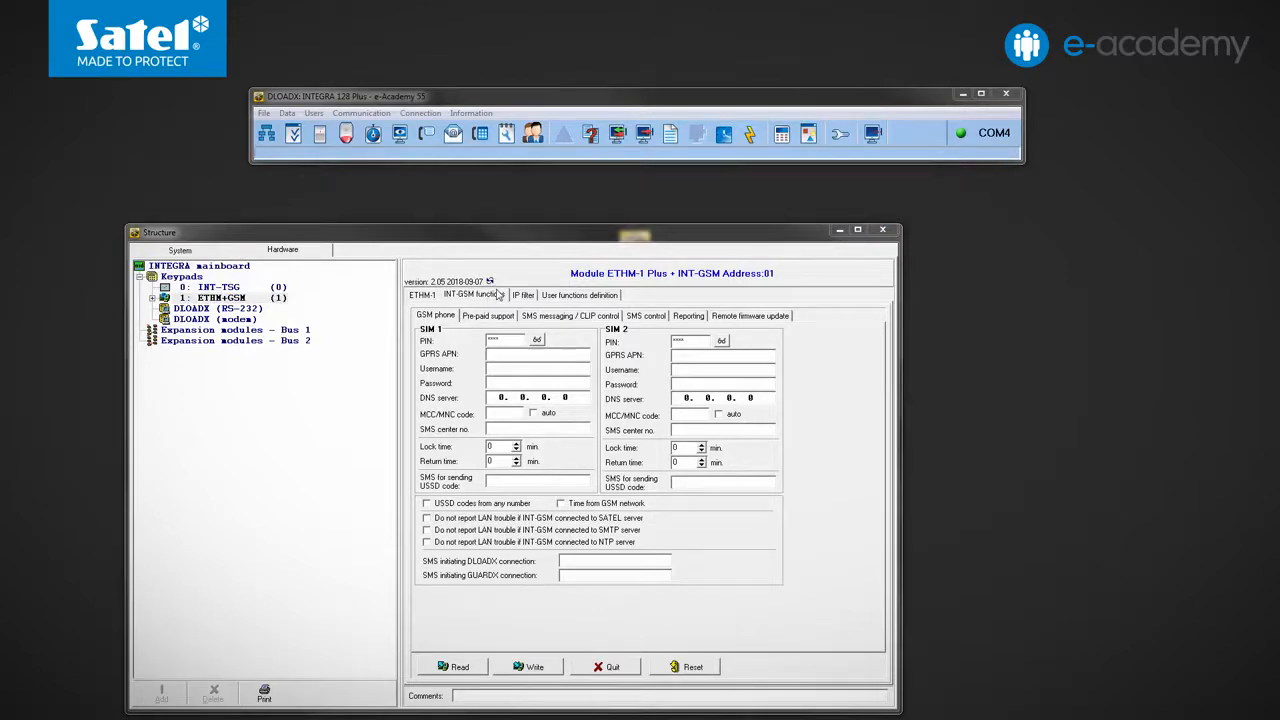
{"action": "left_click", "coordinate": [216, 296]}
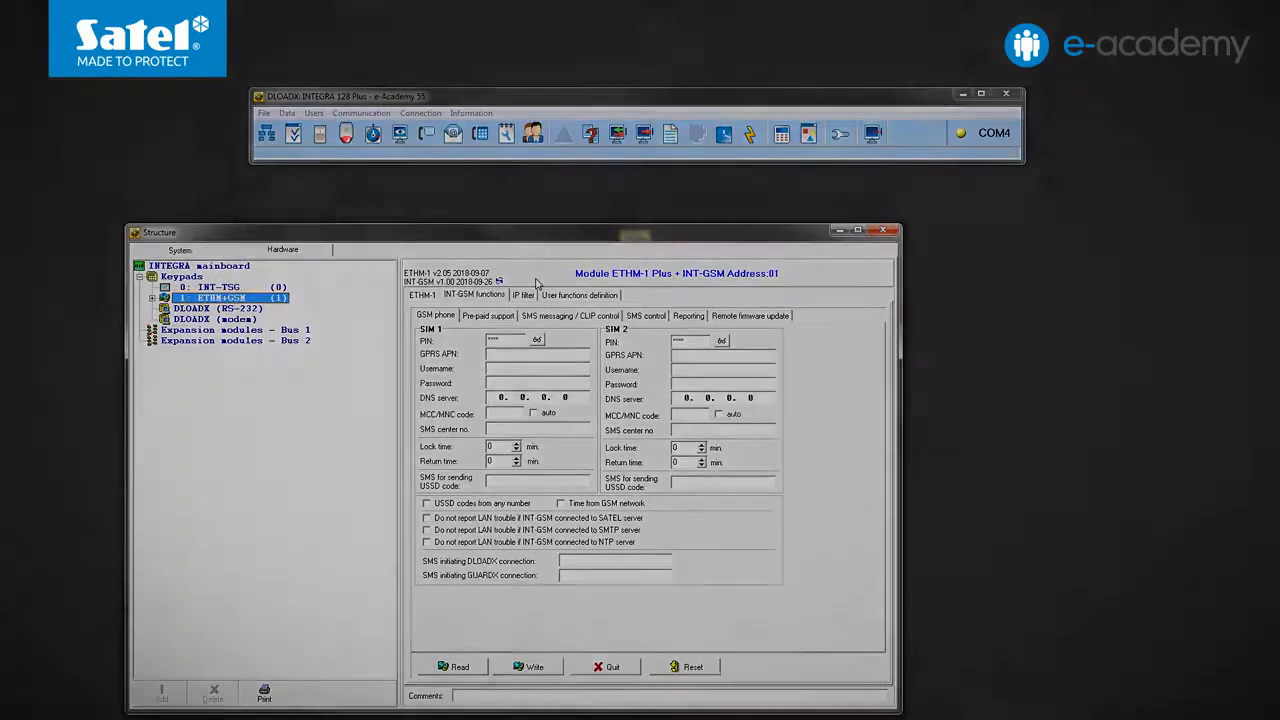
{"action": "left_click", "coordinate": [452, 668]}
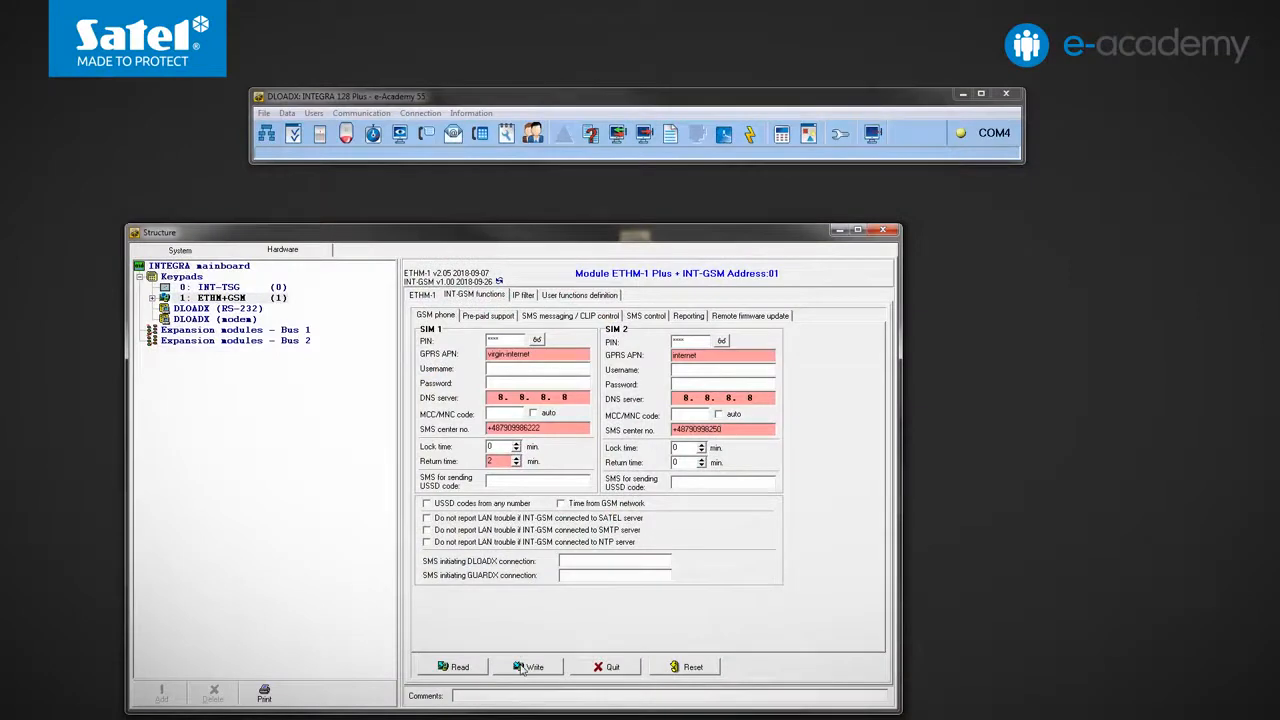
{"action": "left_click", "coordinate": [528, 668]}
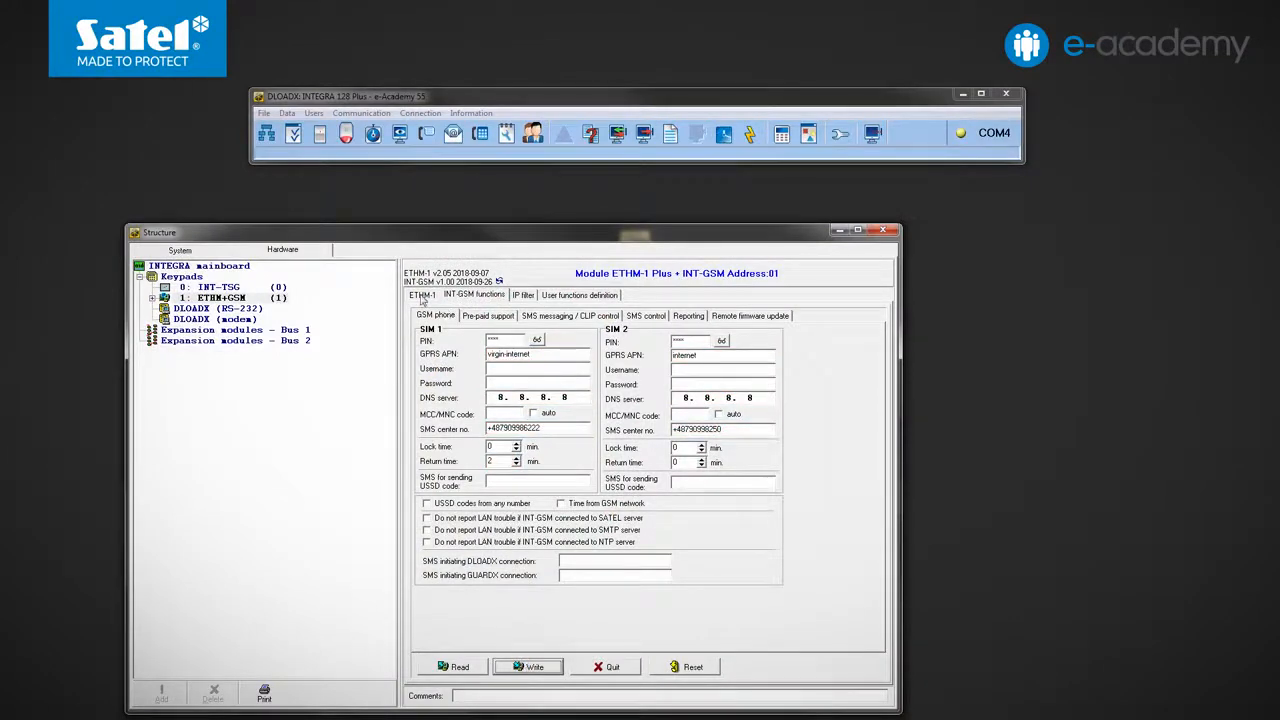
- In the ETHM-1 network settings, disable obtaining the DNS server address automatically
{"action": "left_click", "coordinate": [420, 296]}
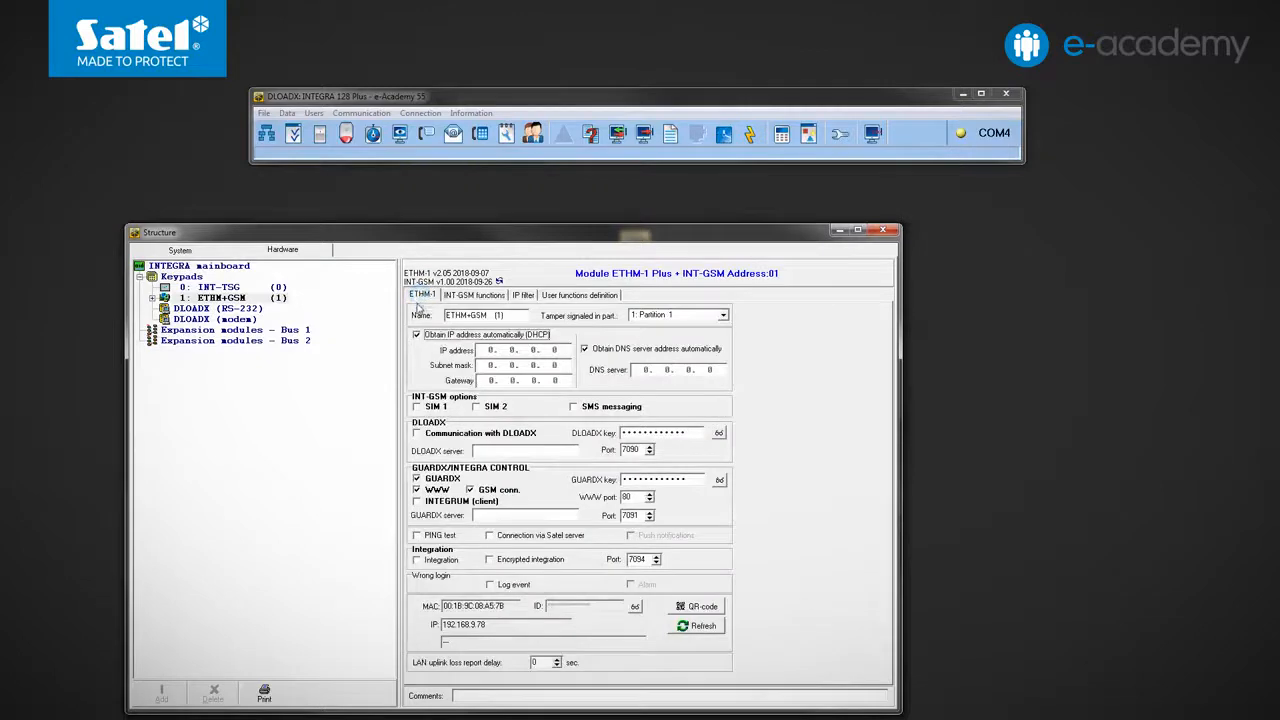
{"action": "mouse_move", "coordinate": [558, 344]}
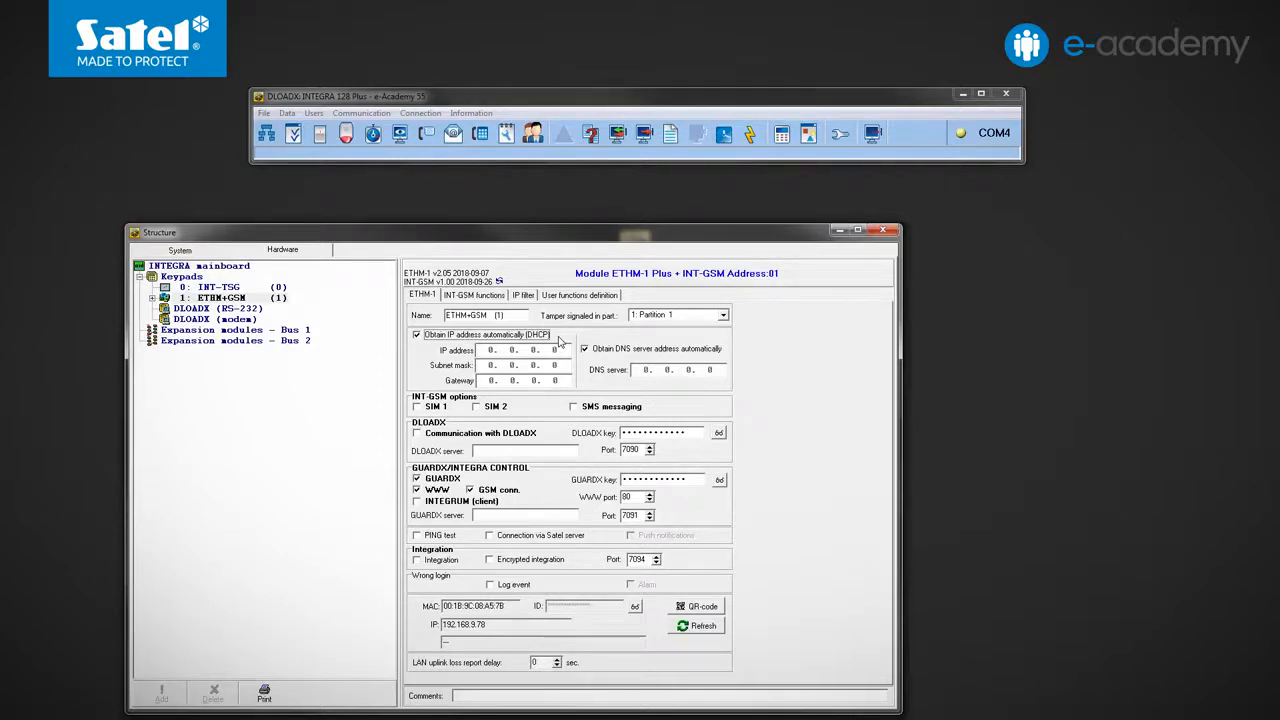
{"action": "mouse_move", "coordinate": [680, 360]}
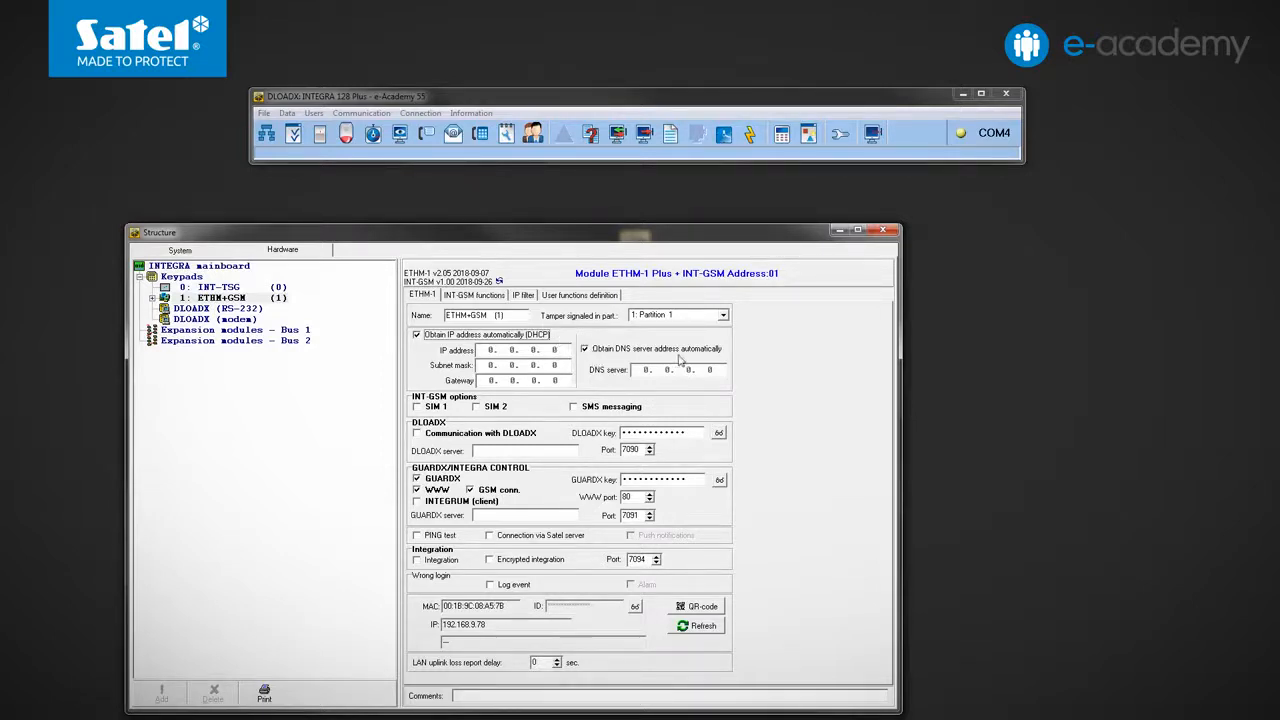
{"action": "mouse_move", "coordinate": [728, 358]}
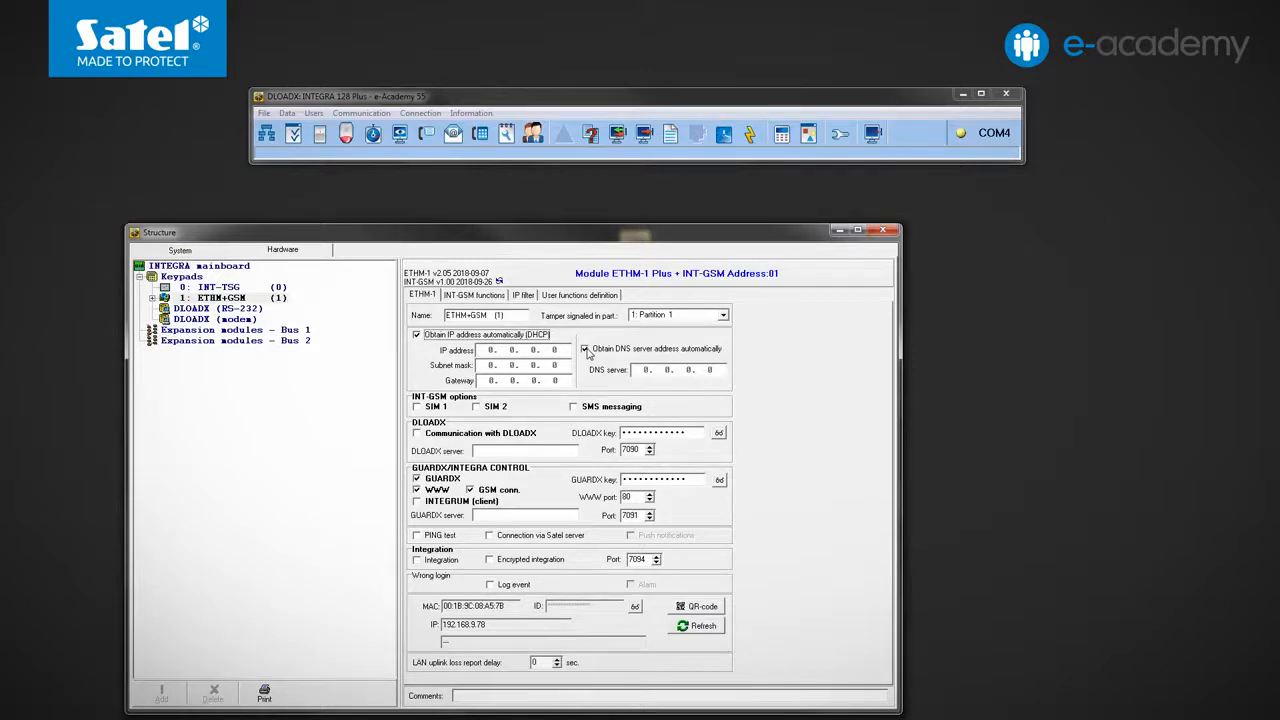
{"action": "left_click", "coordinate": [584, 348]}
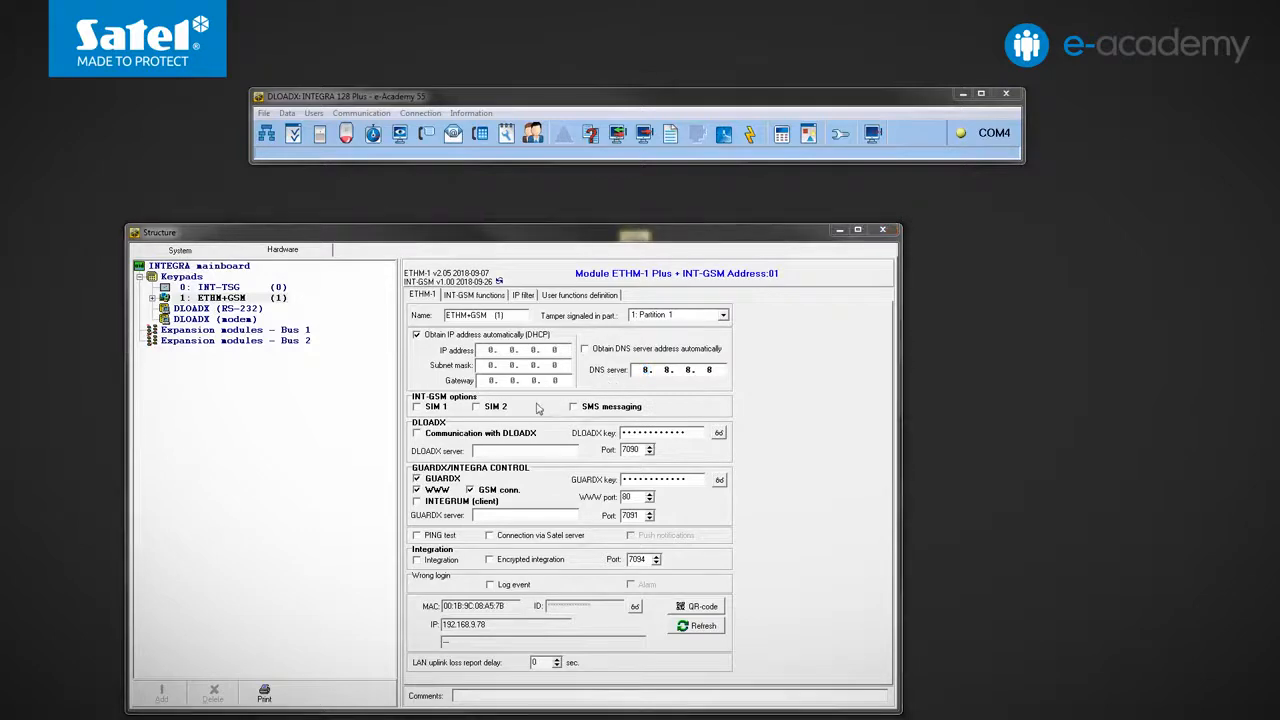
{"action": "mouse_move", "coordinate": [490, 408]}
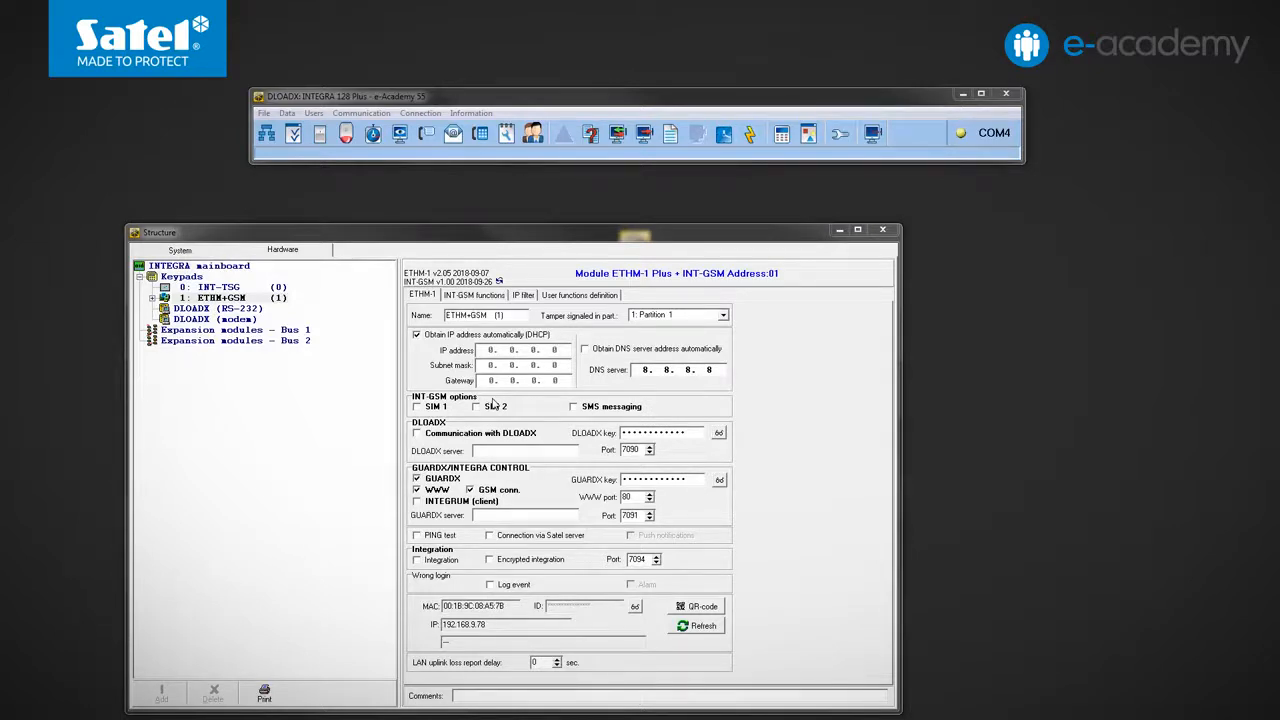
- Enable SIM 1 and SIM 2 for the GSM module
{"action": "left_click", "coordinate": [416, 408]}
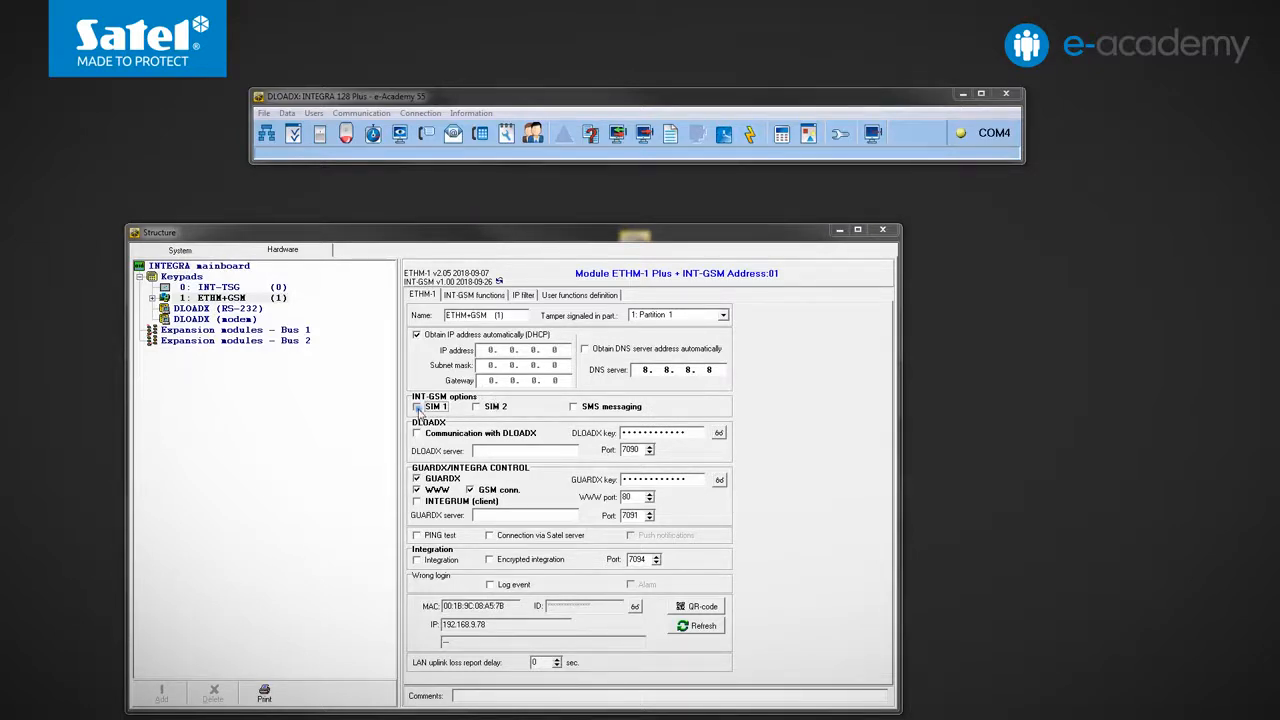
{"action": "left_click", "coordinate": [476, 406]}
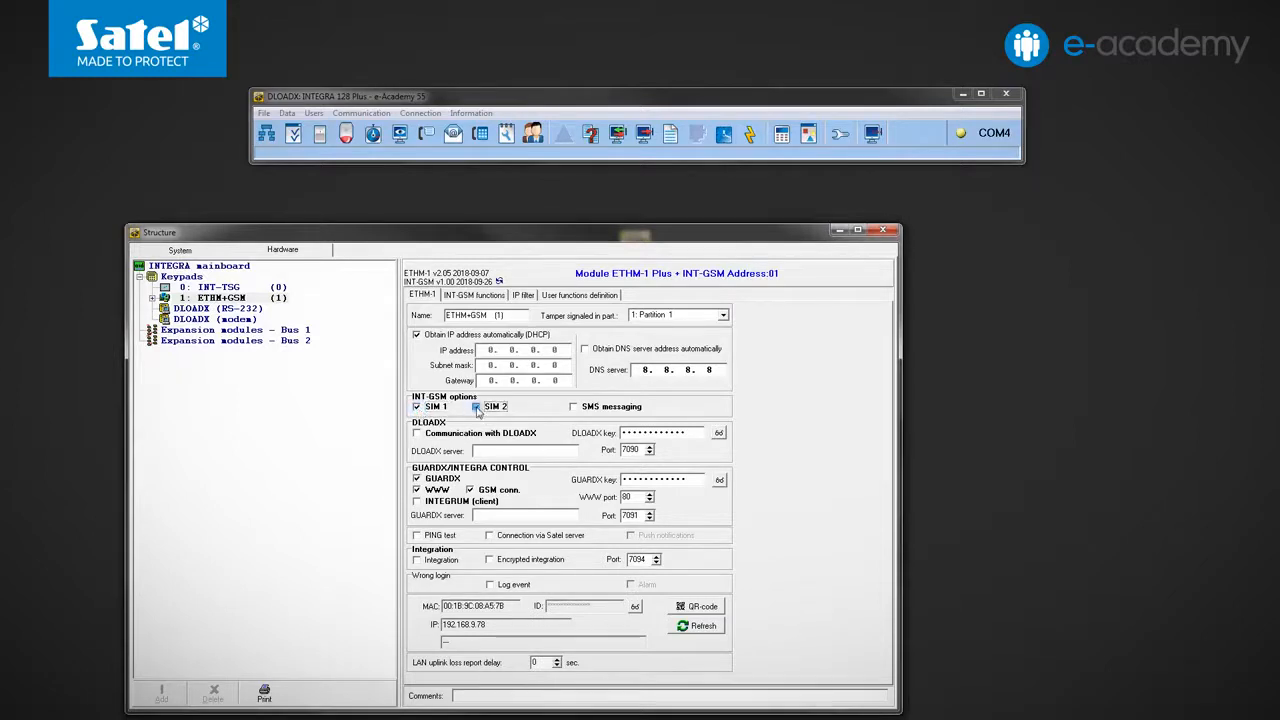
{"action": "left_click", "coordinate": [476, 406]}
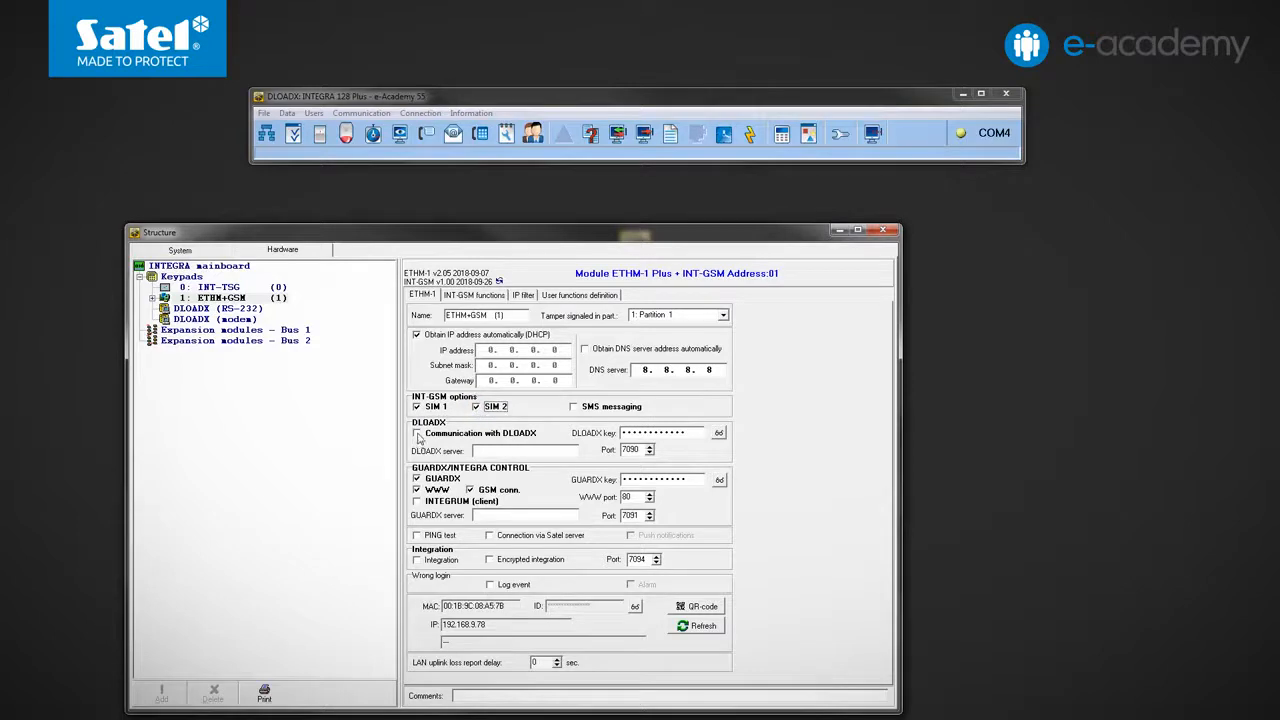
- Enable communication with DLOADX with its required options and key, plus connection via the Satel server
{"action": "left_click", "coordinate": [418, 432]}
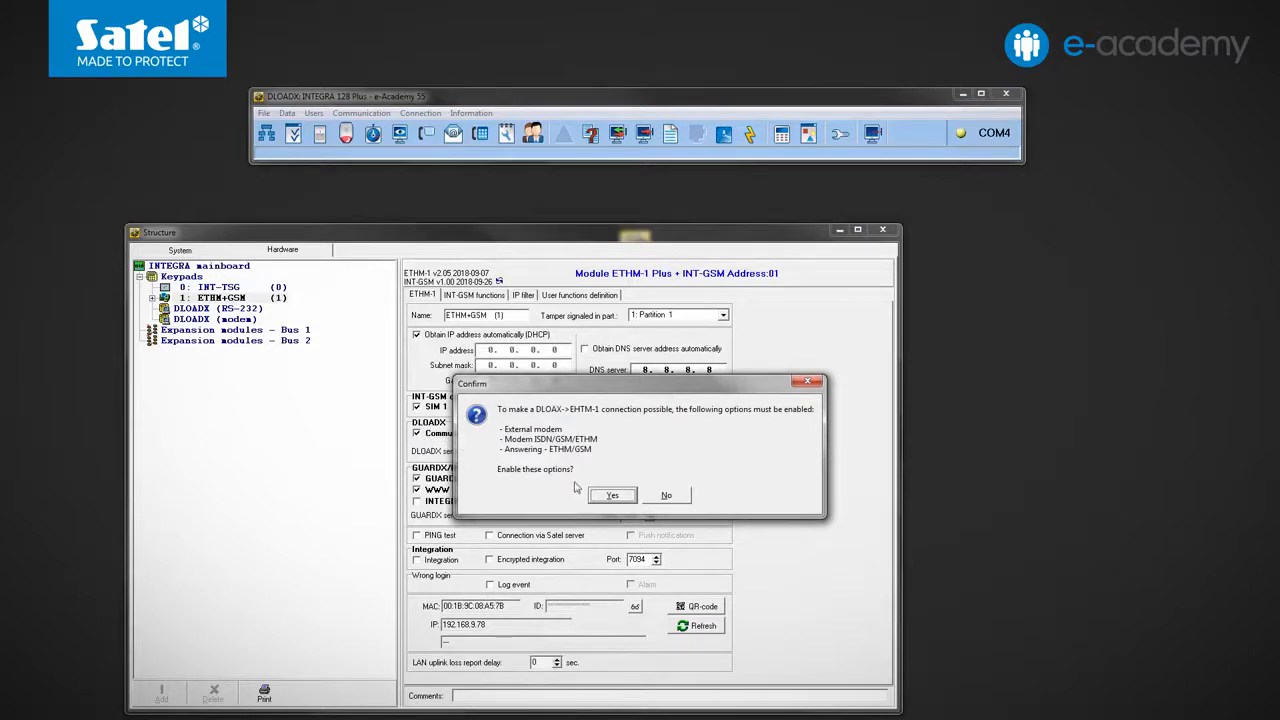
{"action": "left_click", "coordinate": [612, 496]}
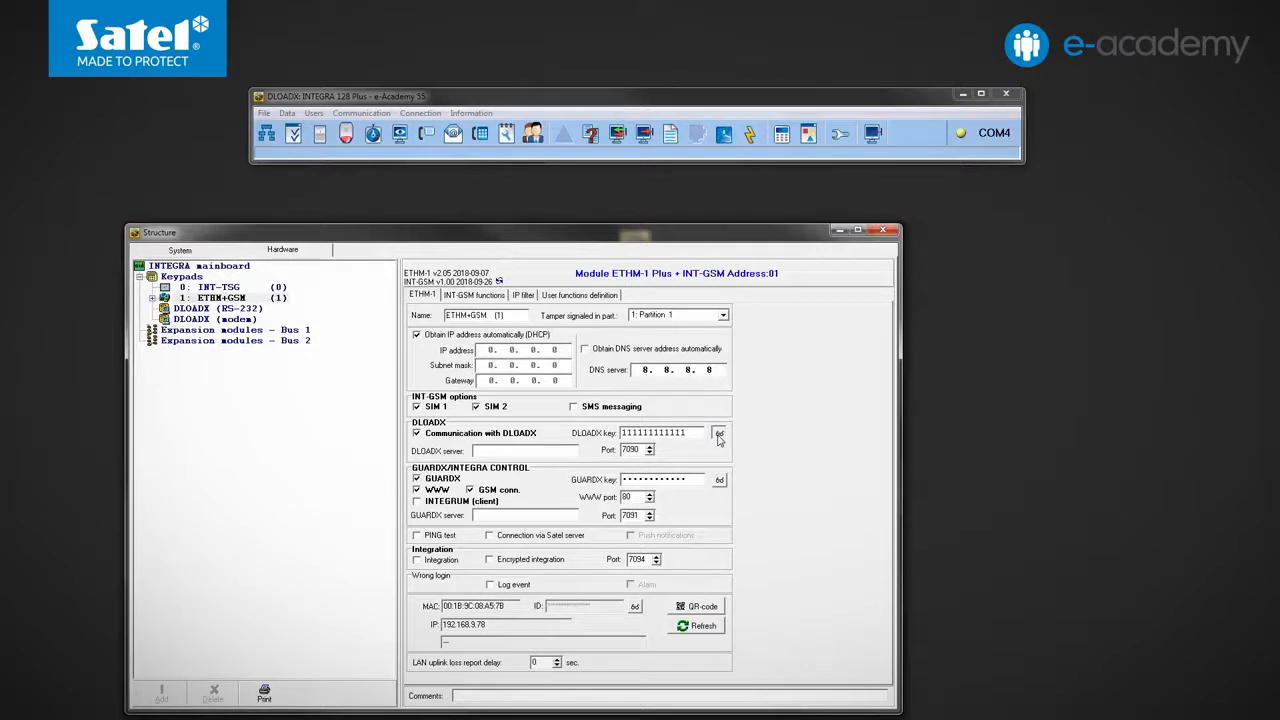
{"action": "left_click", "coordinate": [720, 432]}
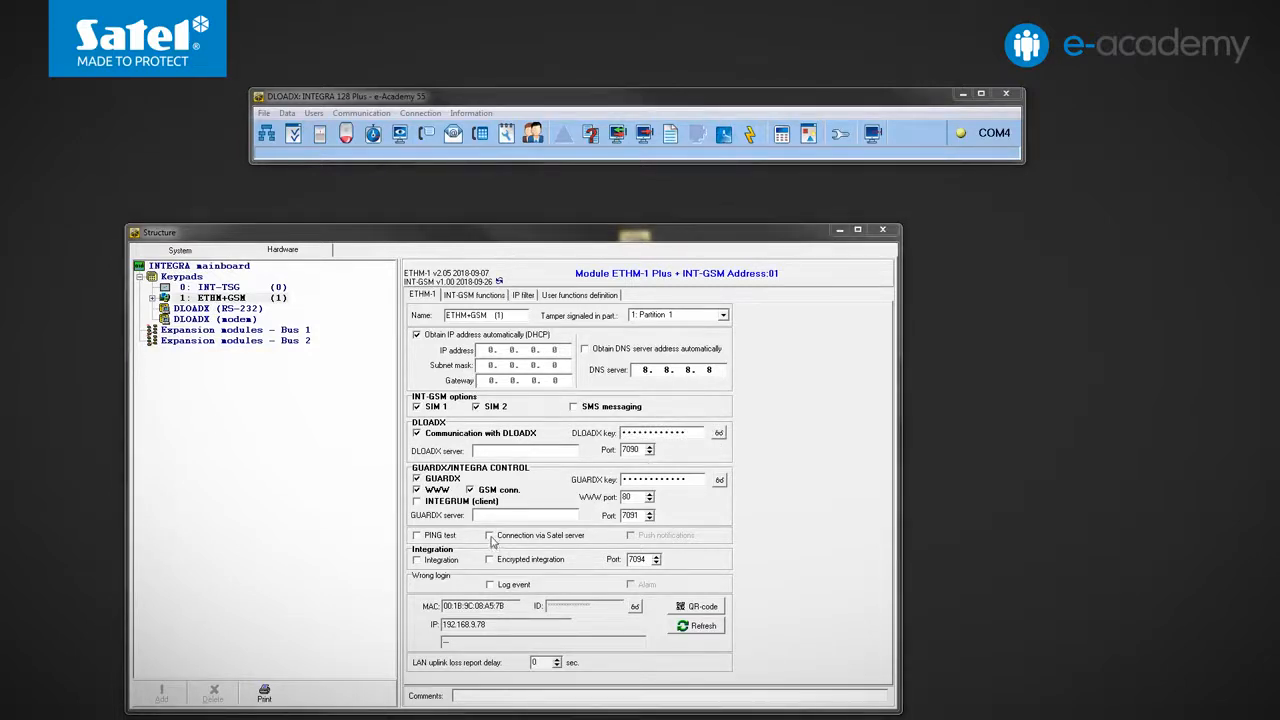
{"action": "left_click", "coordinate": [488, 536]}
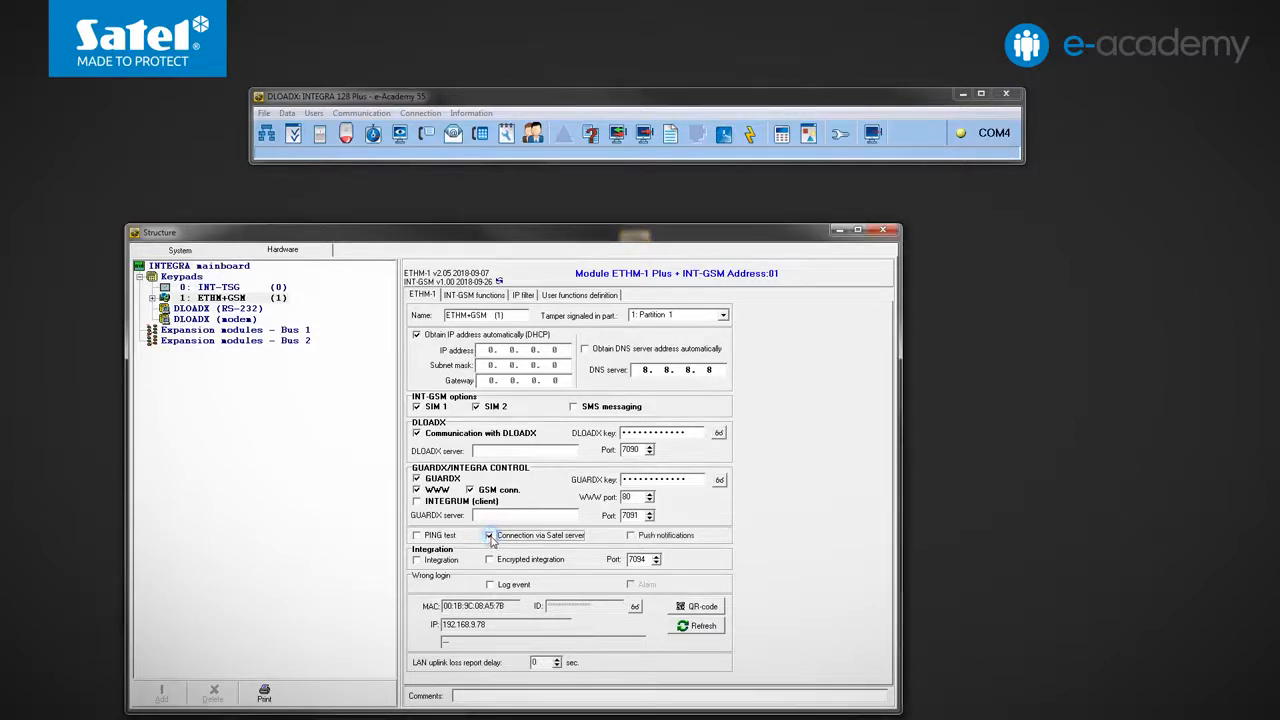
{"action": "left_click", "coordinate": [488, 536]}
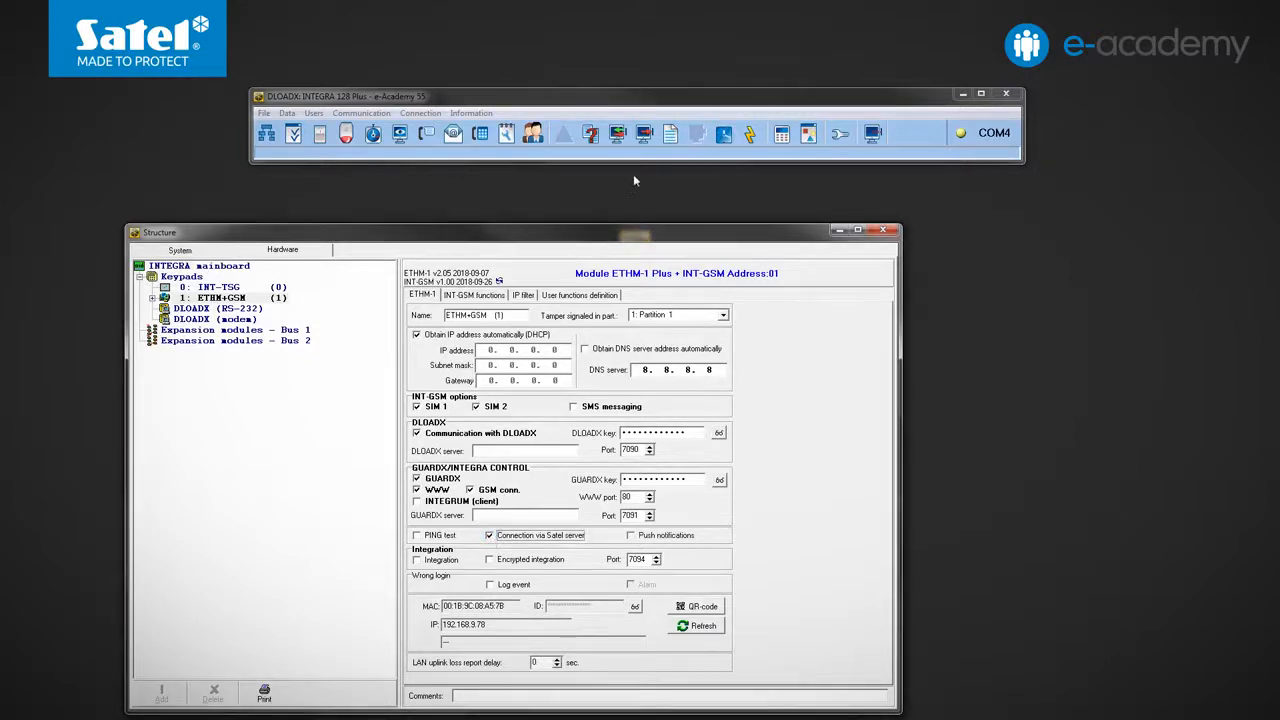
- Refresh the module's MAC, ID, IP and signal status and reveal its Satel server ID
{"action": "left_click", "coordinate": [696, 132]}
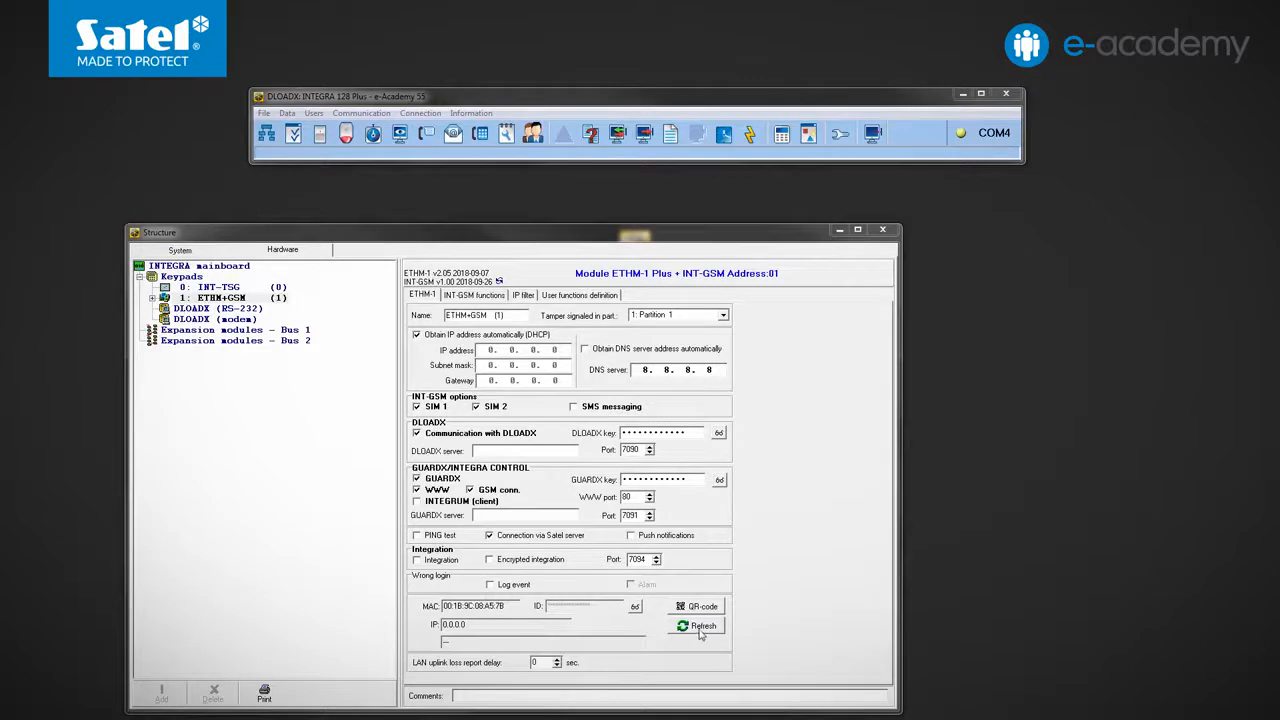
{"action": "left_click", "coordinate": [696, 624]}
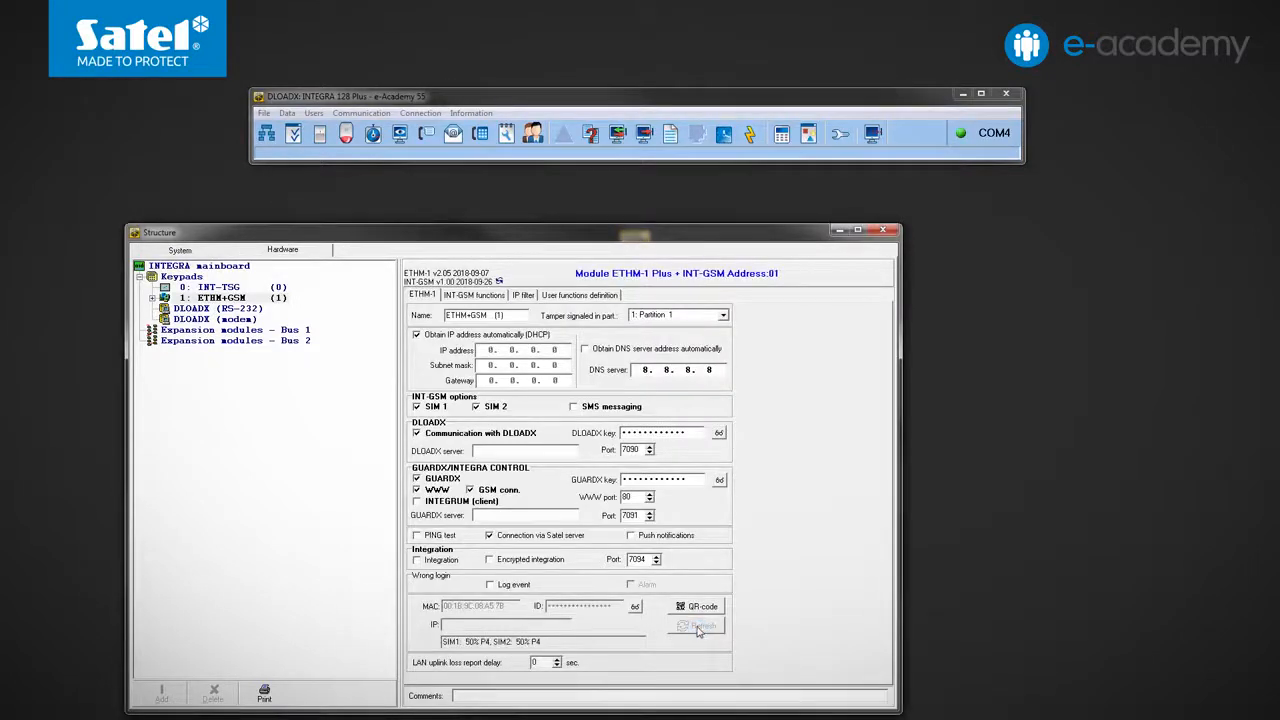
{"action": "left_click", "coordinate": [696, 624]}
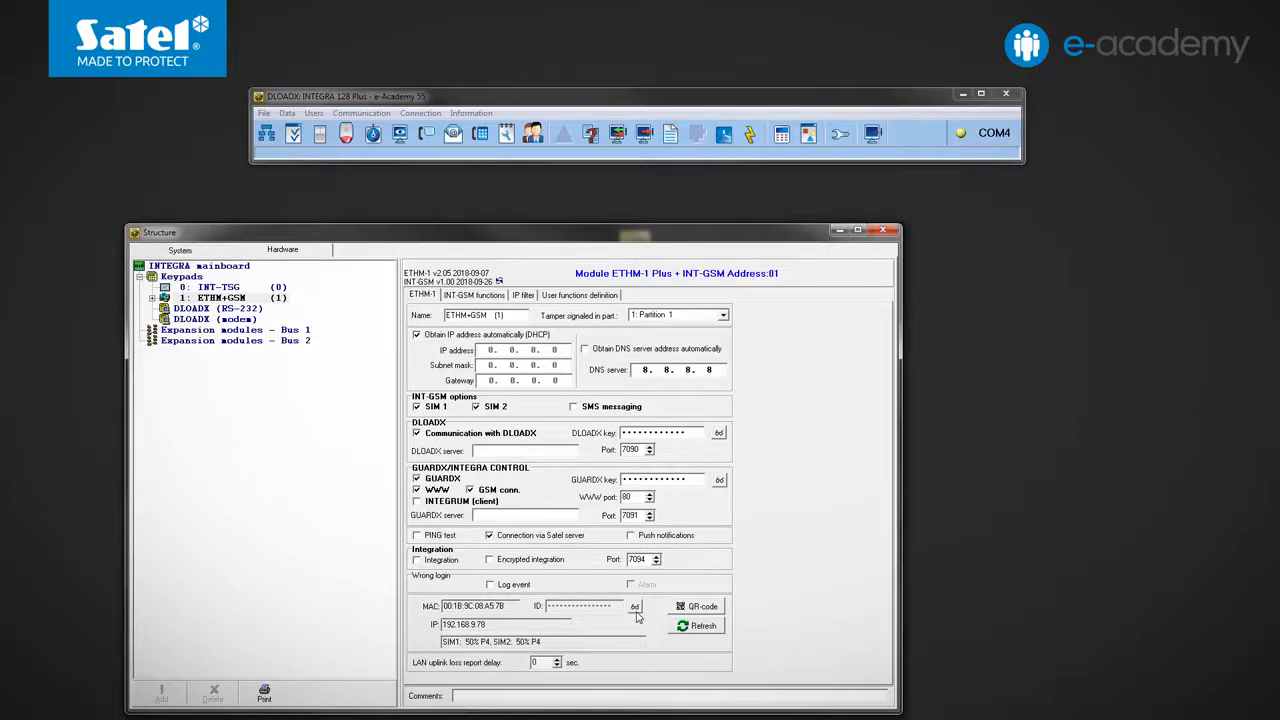
{"action": "left_click", "coordinate": [634, 608]}
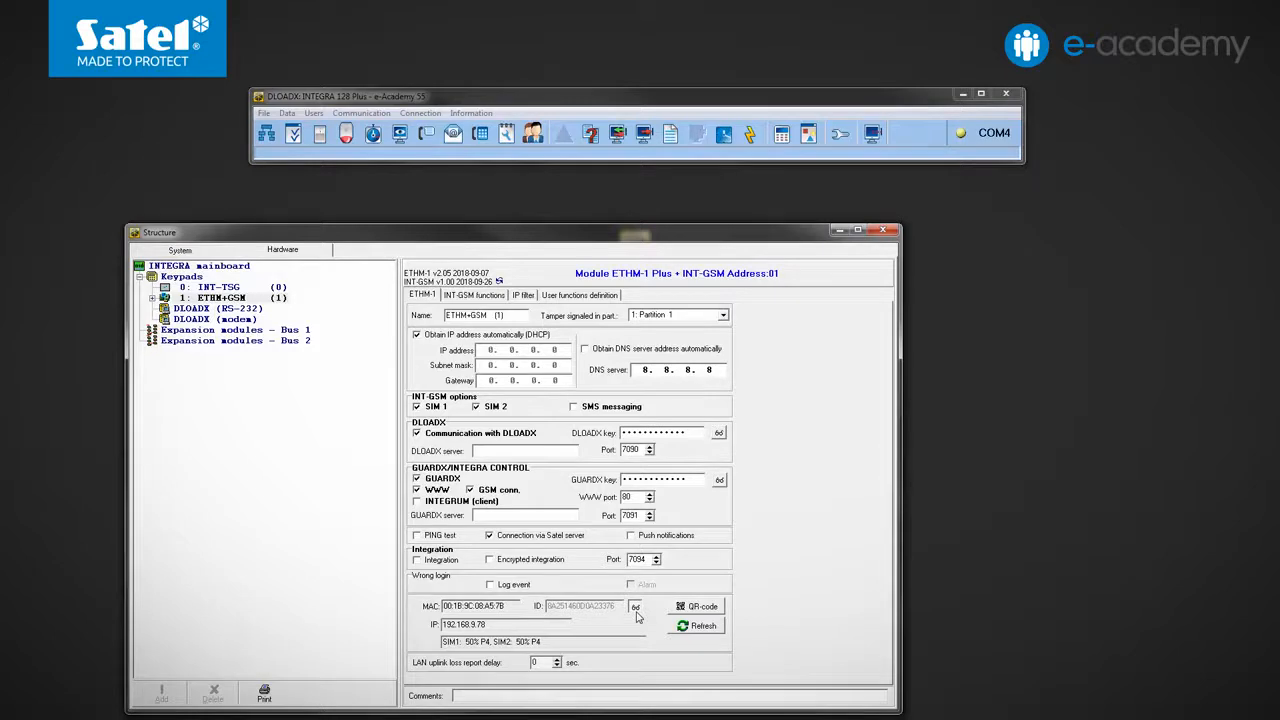
{"action": "mouse_move", "coordinate": [960, 204]}
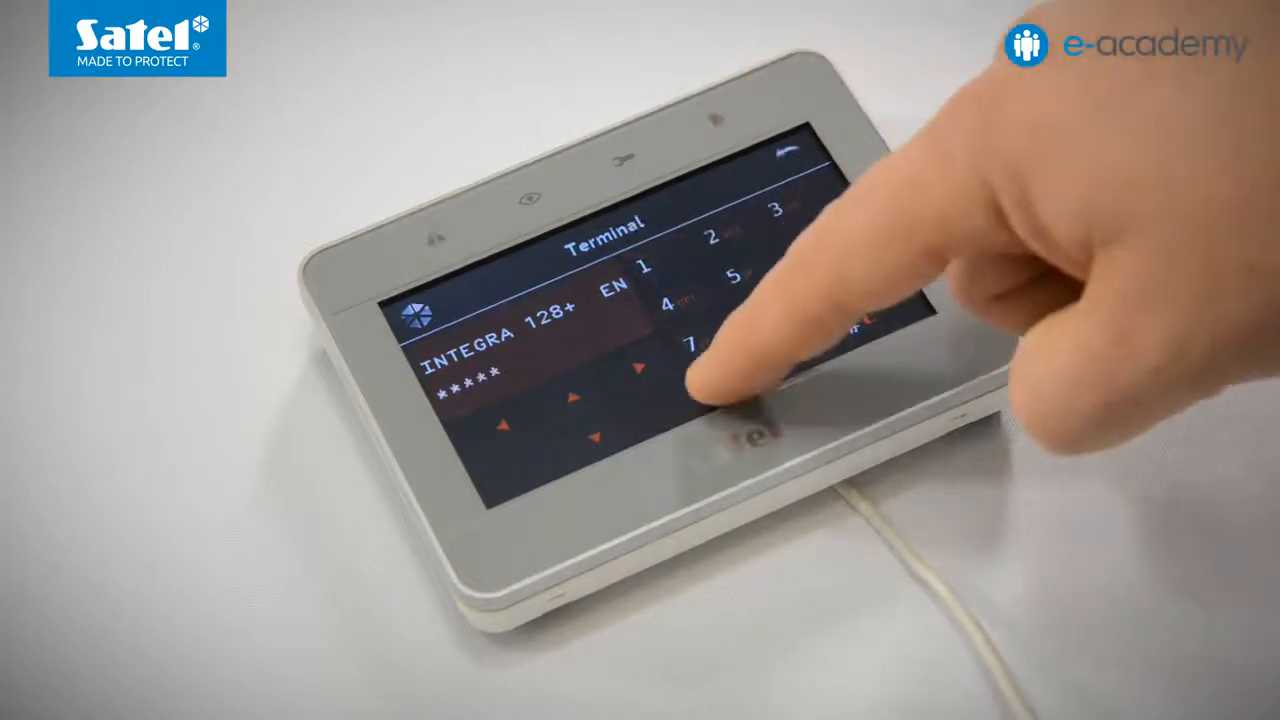
- Key the access code into the INT-TSG terminal keypad
{"action": "left_click", "coordinate": [700, 350]}
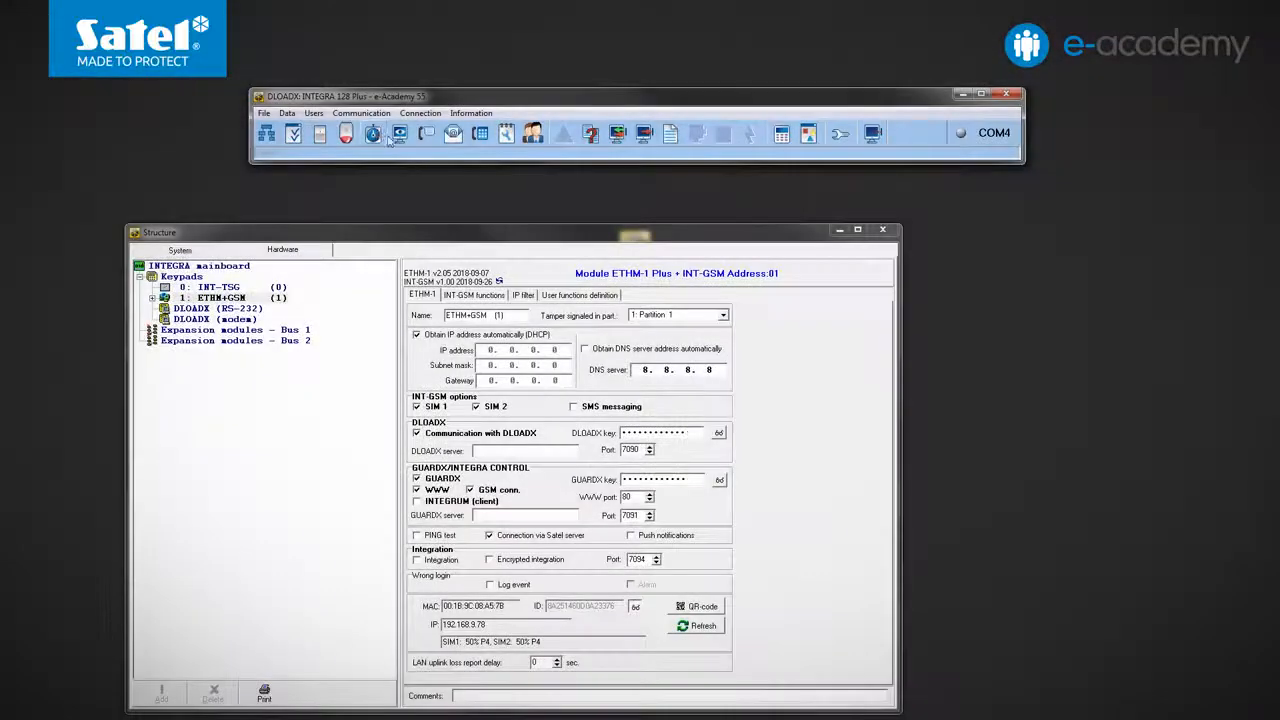
- Fill the Satel server connection settings with the ETHM-1 module's ID and MAC and confirm
{"action": "left_click", "coordinate": [360, 112]}
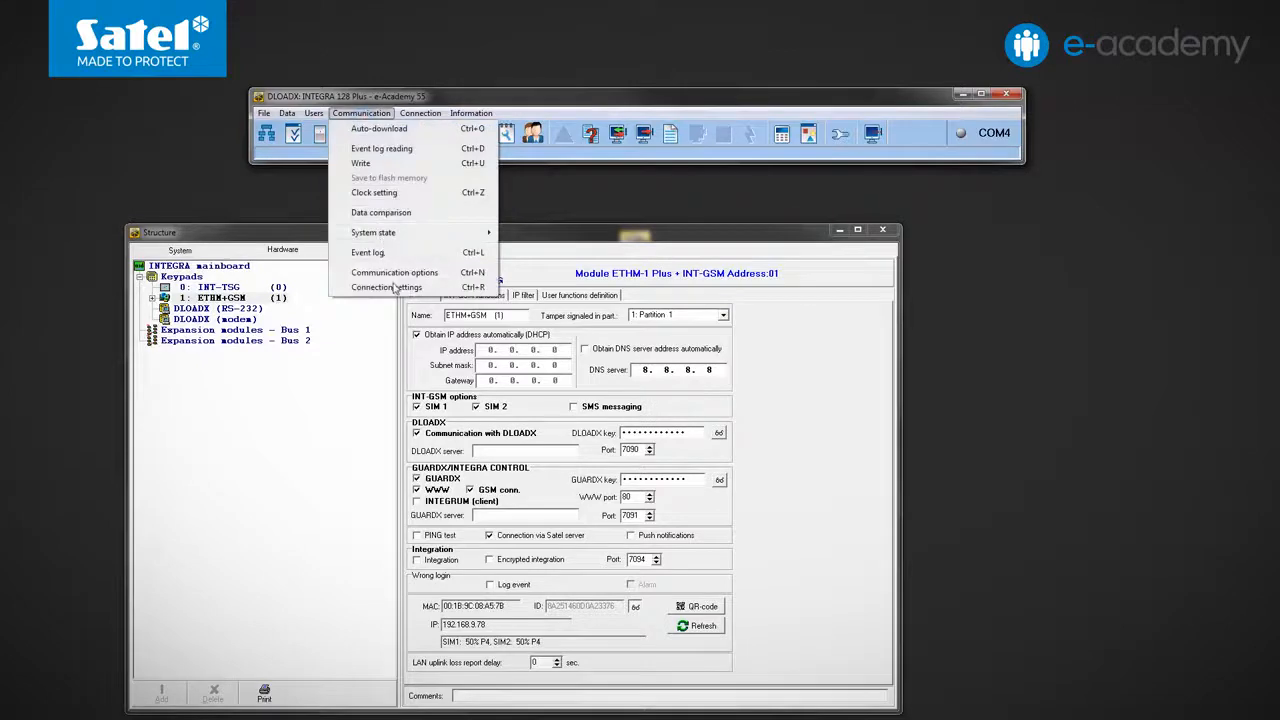
{"action": "left_click", "coordinate": [386, 288]}
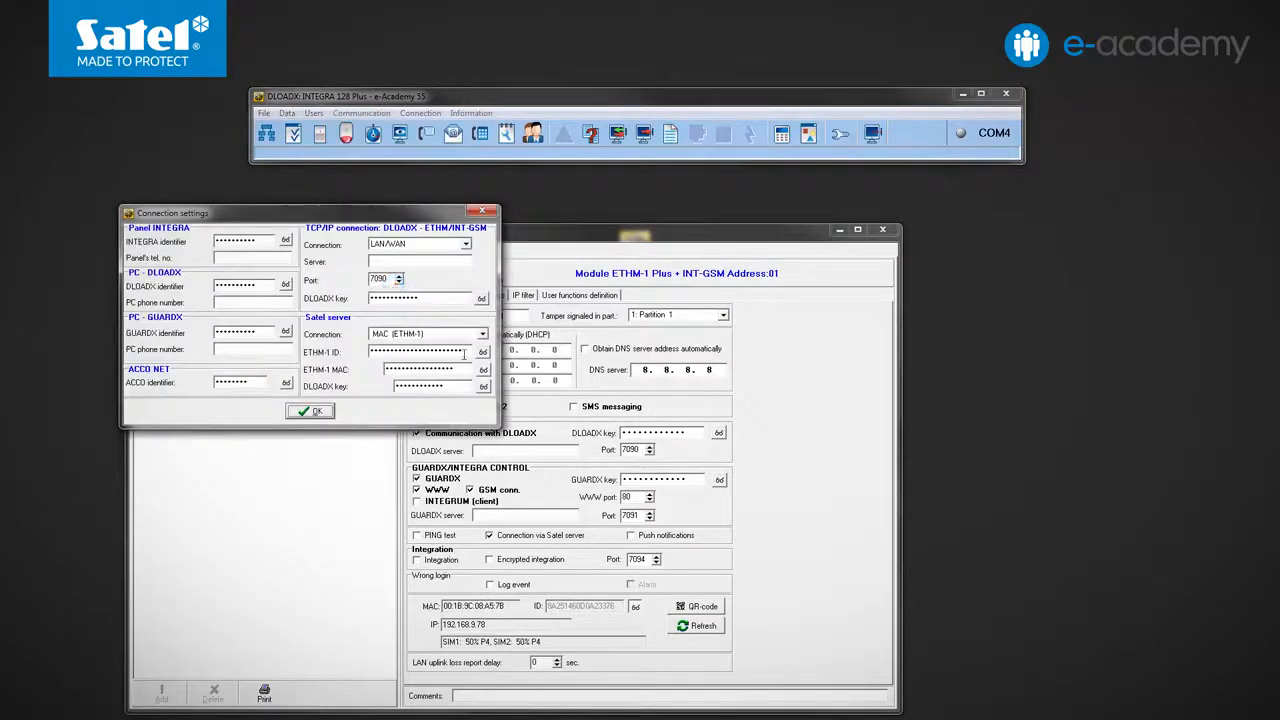
{"action": "left_click", "coordinate": [484, 370]}
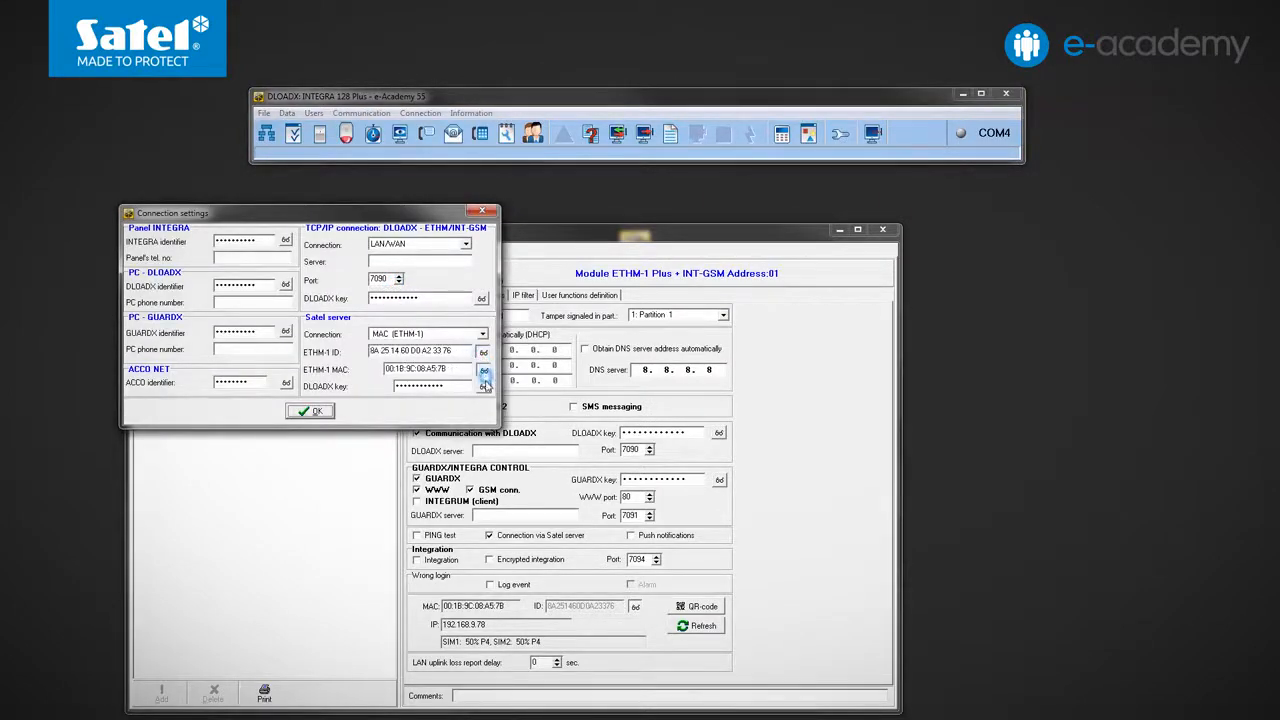
{"action": "left_click", "coordinate": [484, 388]}
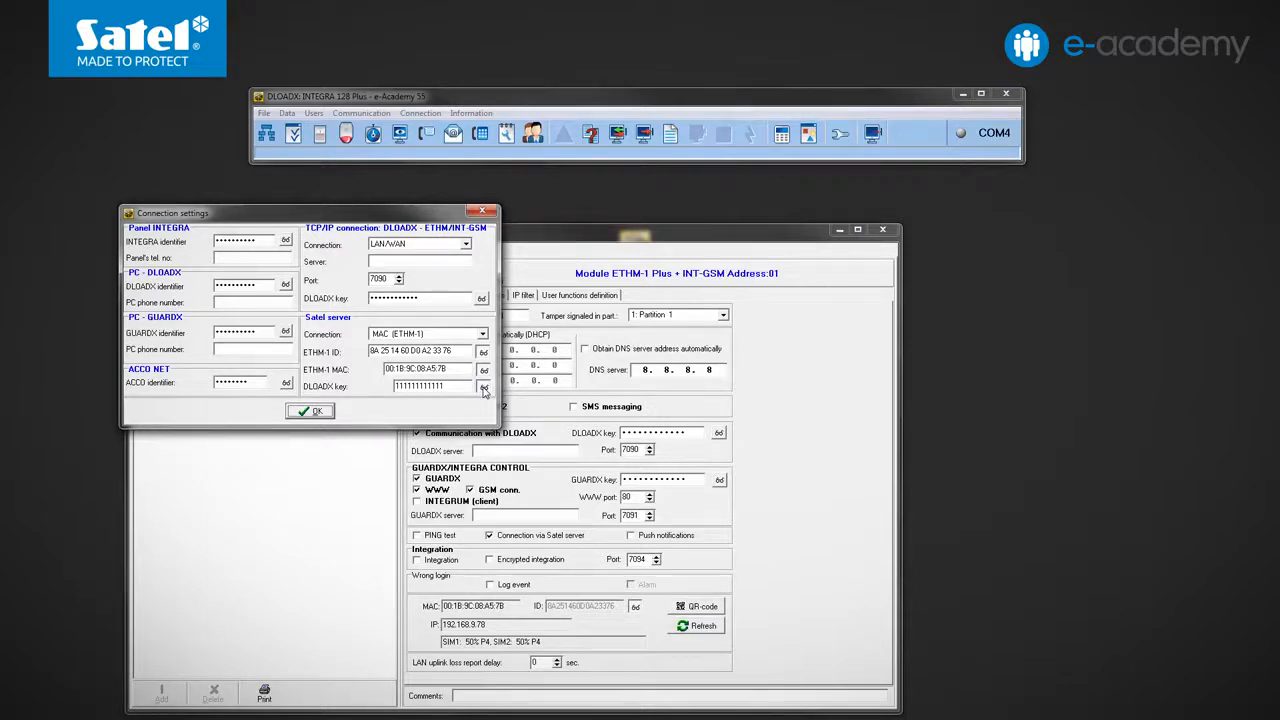
{"action": "left_click", "coordinate": [312, 412]}
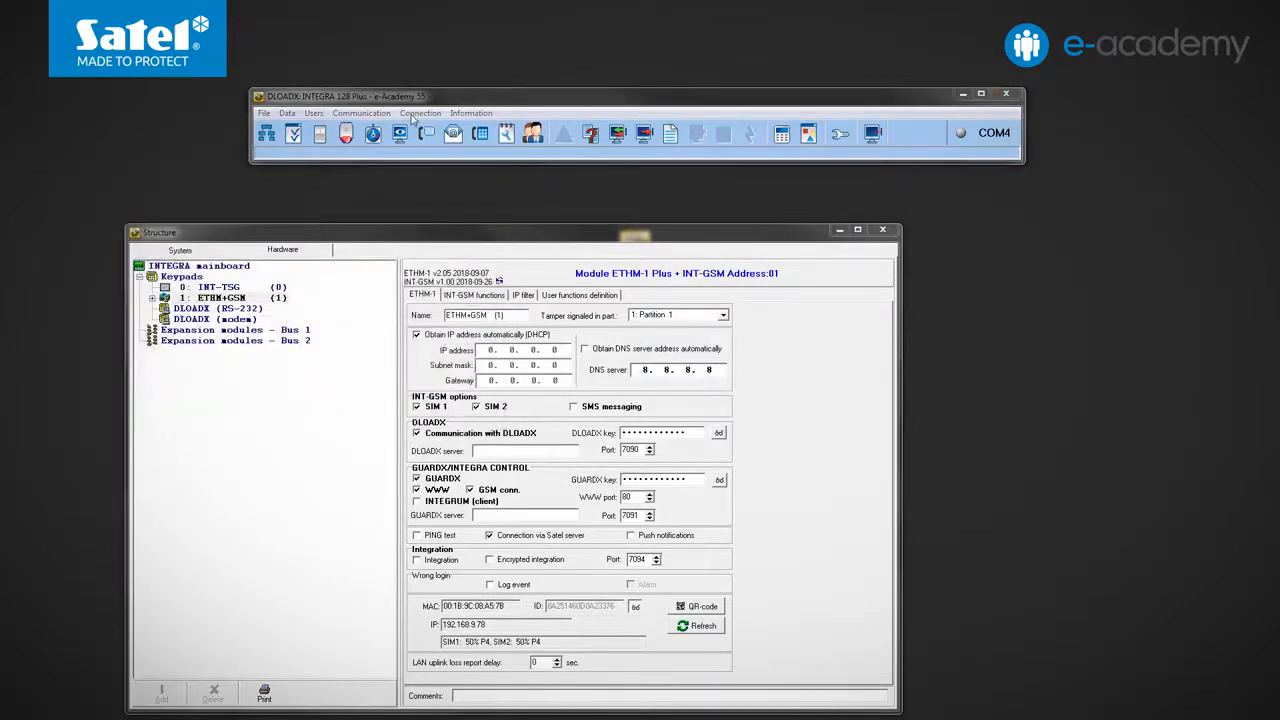
- Connect to the INTEGRA 128 Plus panel over TCP/IP via the Satel server and acknowledge success
{"action": "left_click", "coordinate": [420, 112]}
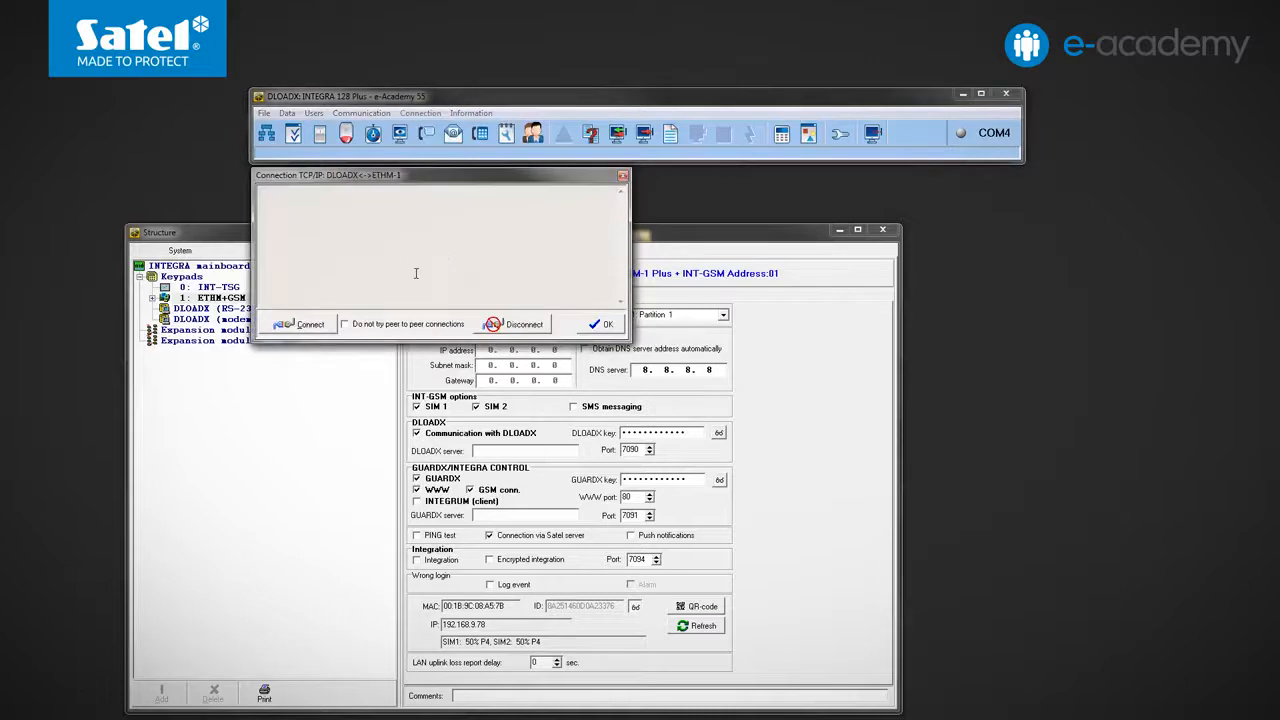
{"action": "left_click", "coordinate": [304, 324]}
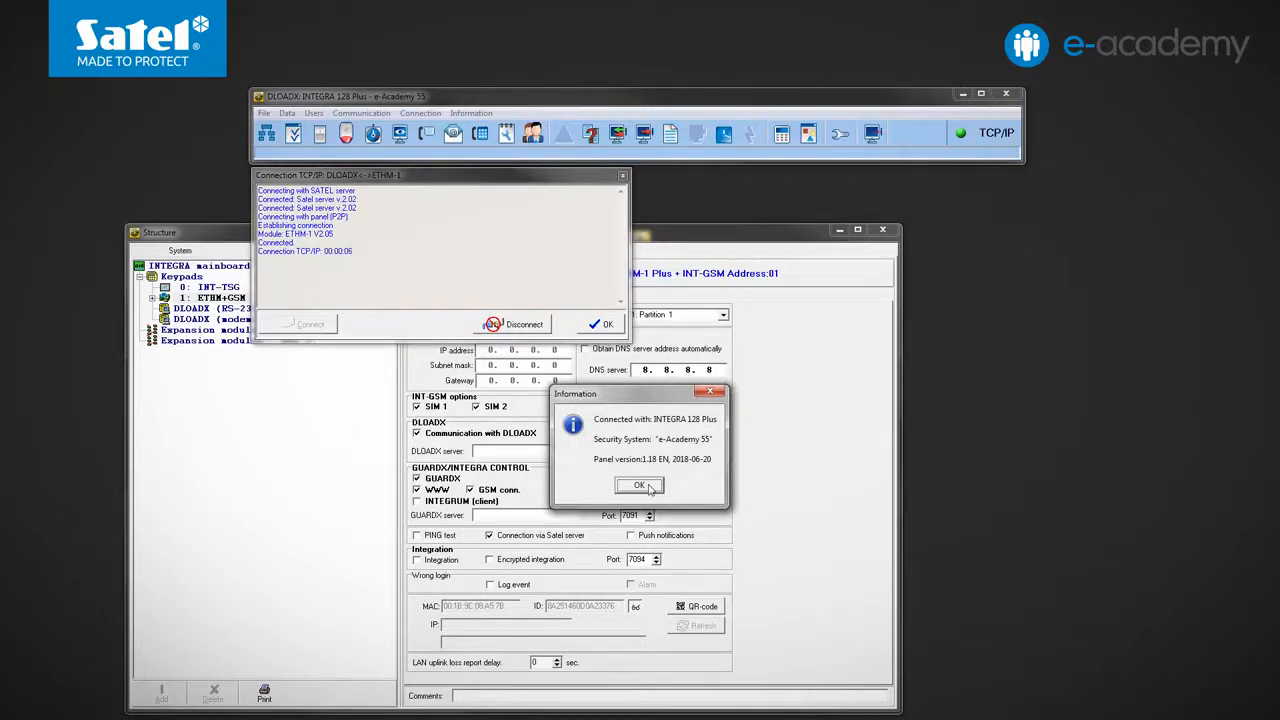
{"action": "left_click", "coordinate": [640, 486]}
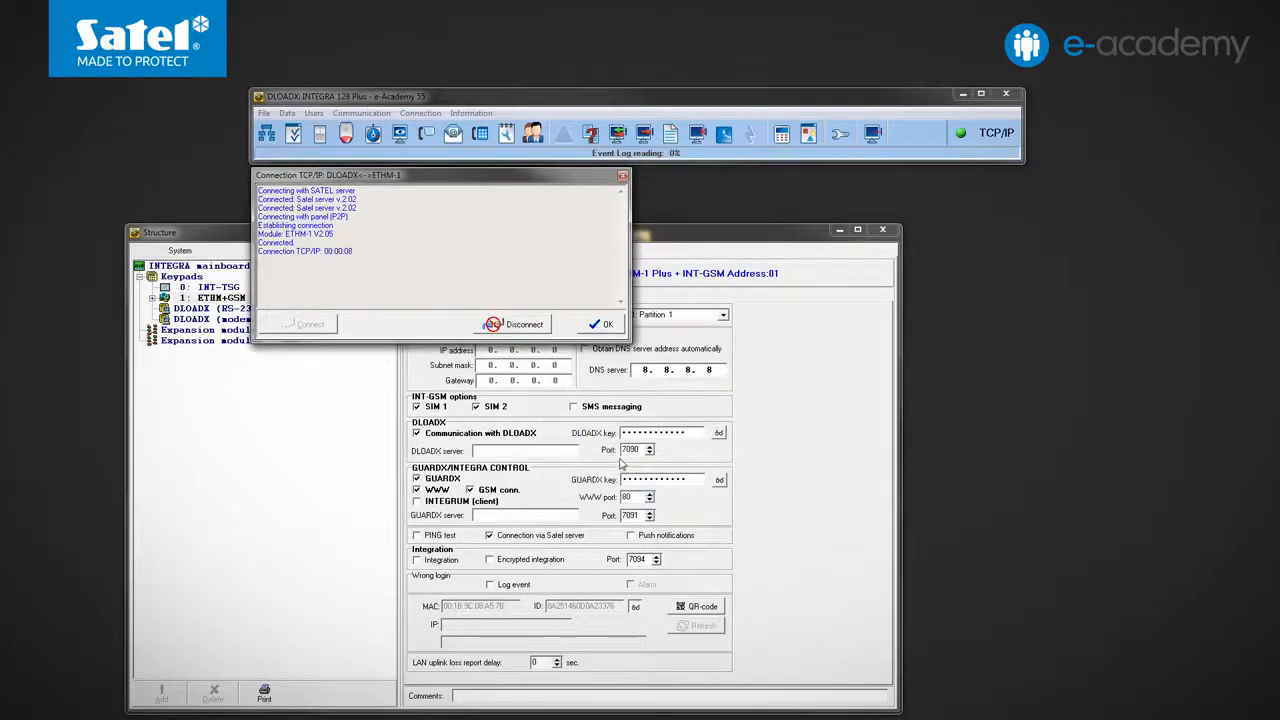